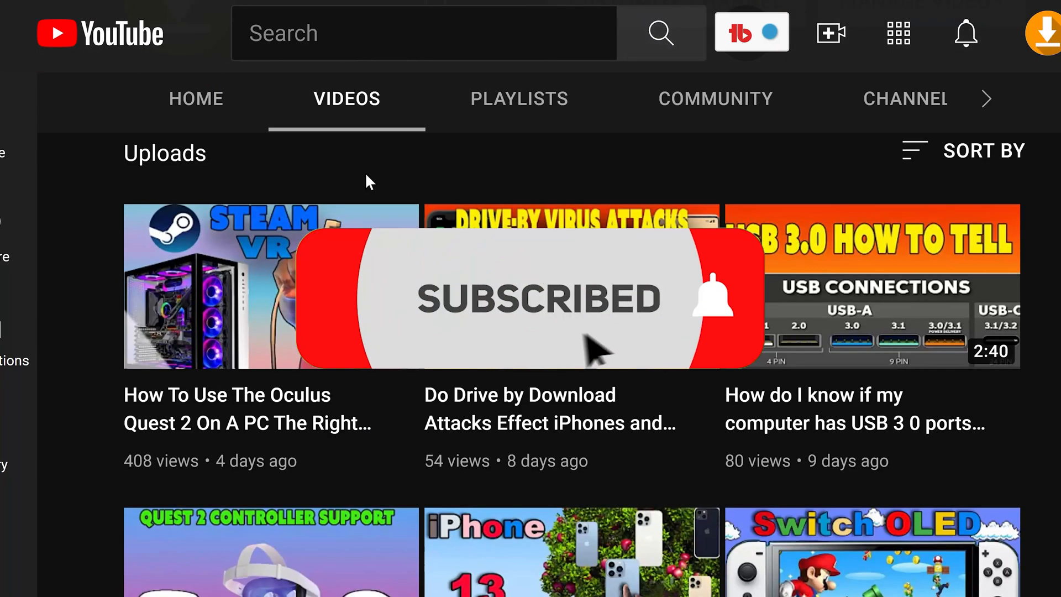
Enter 'netsh winsock reset' in the administrator Command Prompt
{"action": "scroll", "scroll_direction": "down", "scroll_amount": 3}
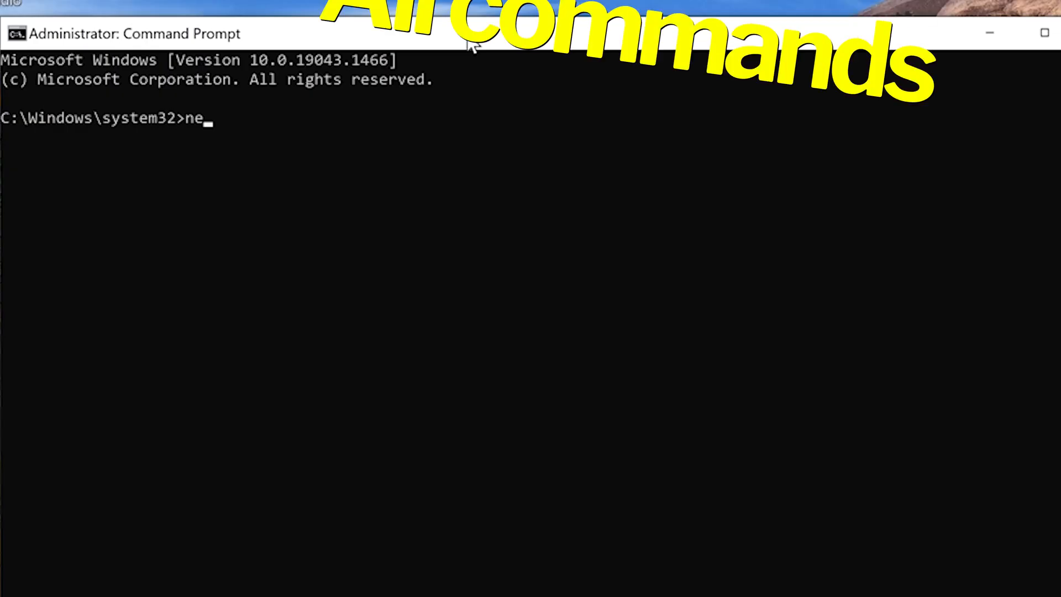
{"action": "type", "text": "tsh"}
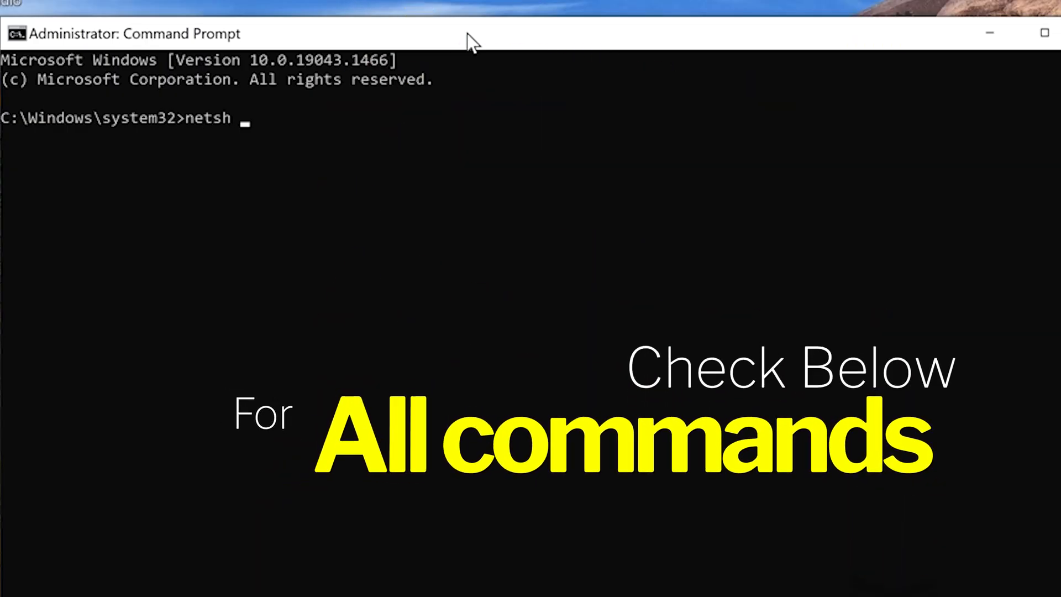
{"action": "type", "text": "winso"}
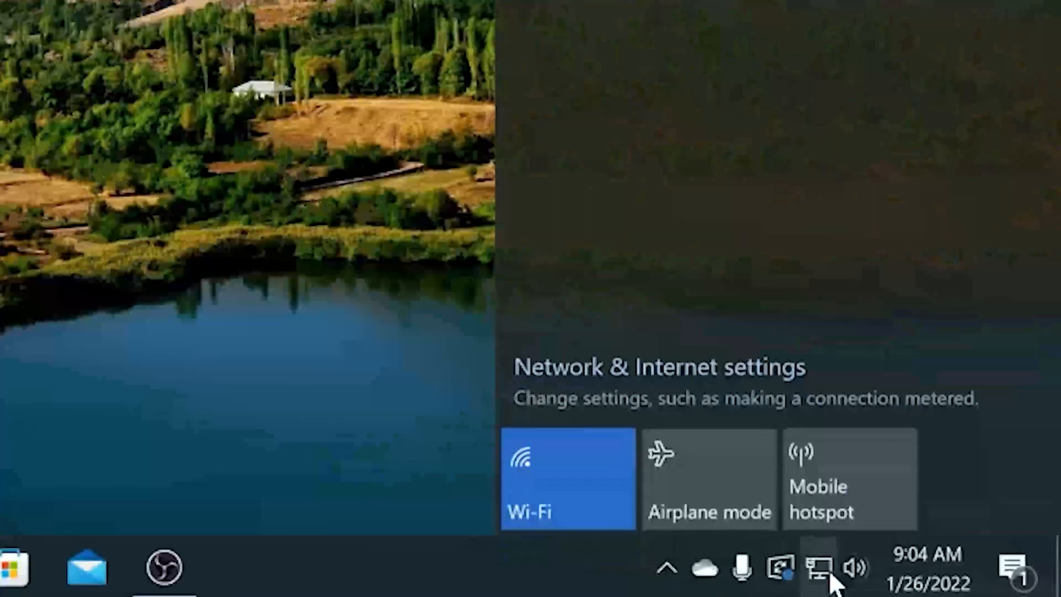
Connect to the 'prime' Wi-Fi network and enter its security key
{"action": "left_click", "coordinate": [567, 477]}
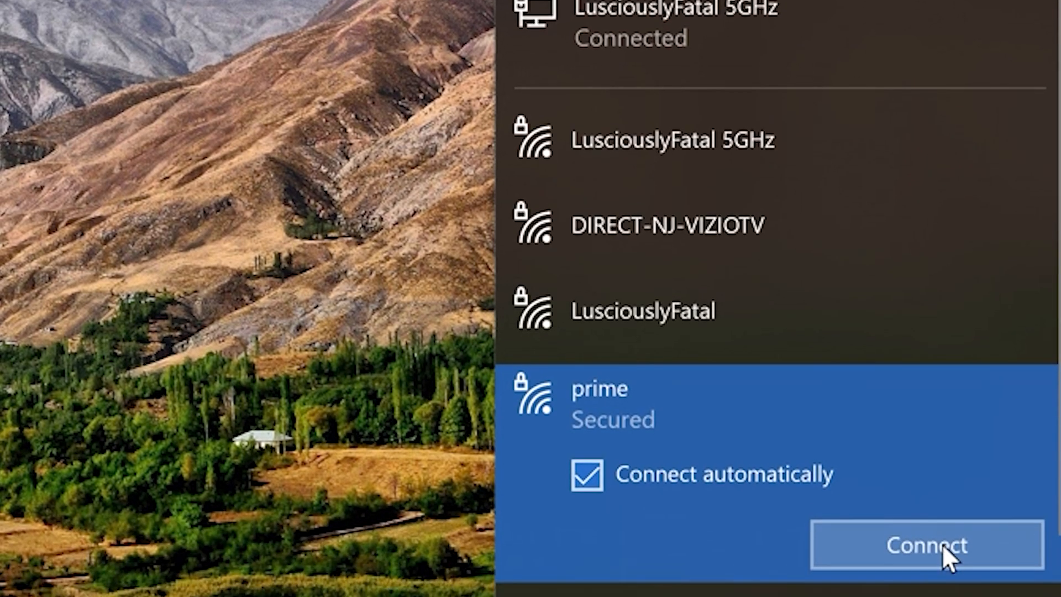
{"action": "left_click", "coordinate": [924, 545]}
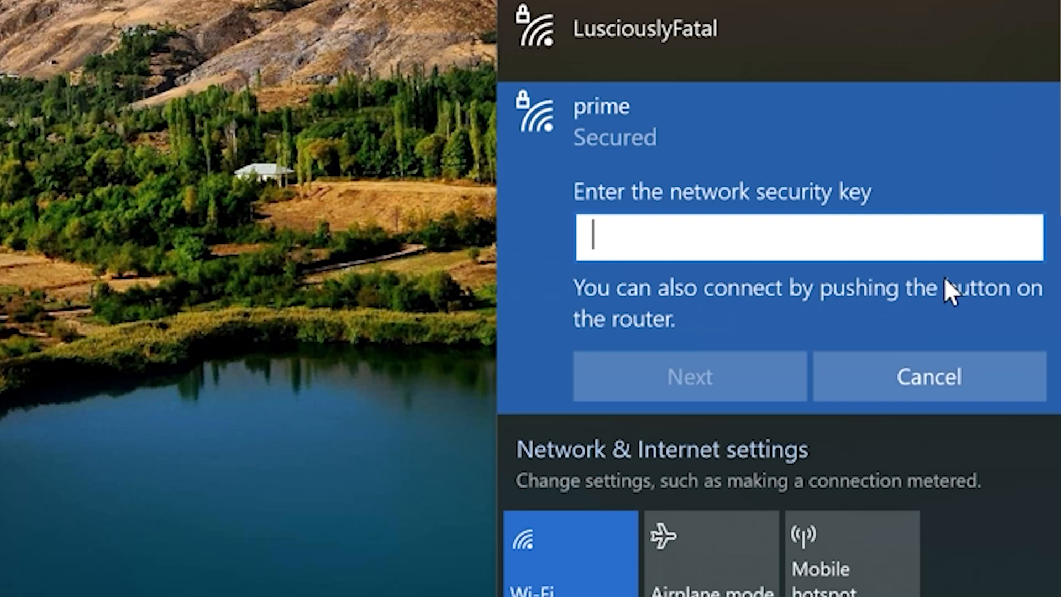
{"action": "type", "text": "password"}
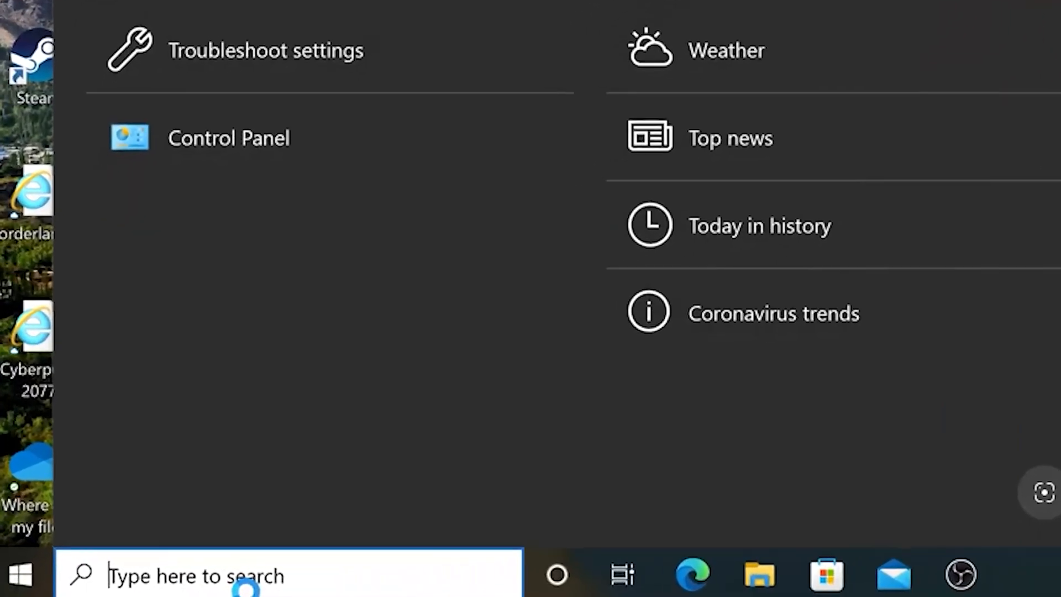
Search 'troubleshoot' and run the Internet Connections troubleshooter from Additional troubleshooters
{"action": "type", "text": "trou"}
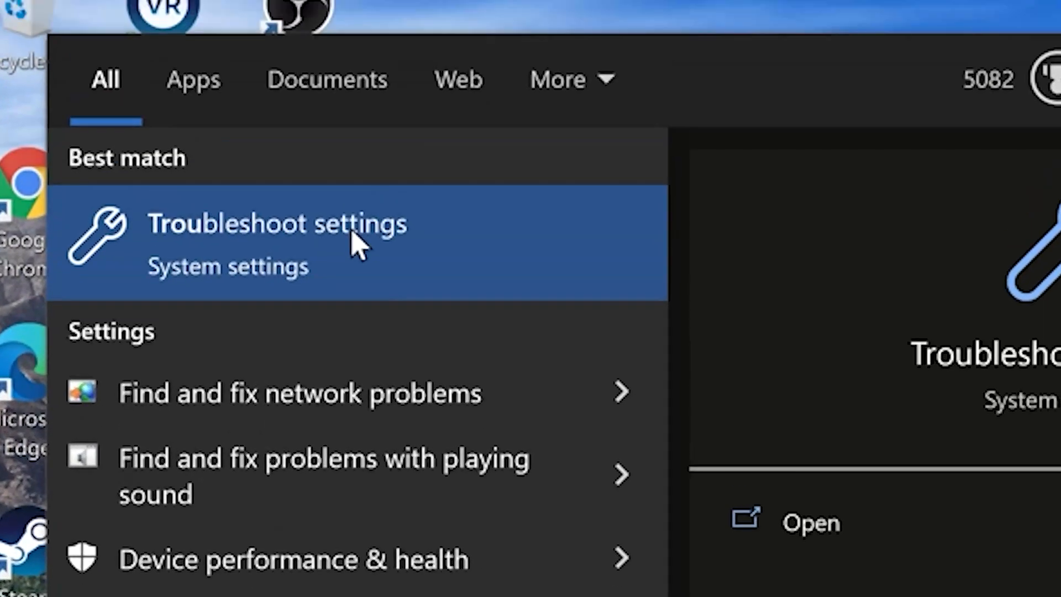
{"action": "left_click", "coordinate": [277, 223]}
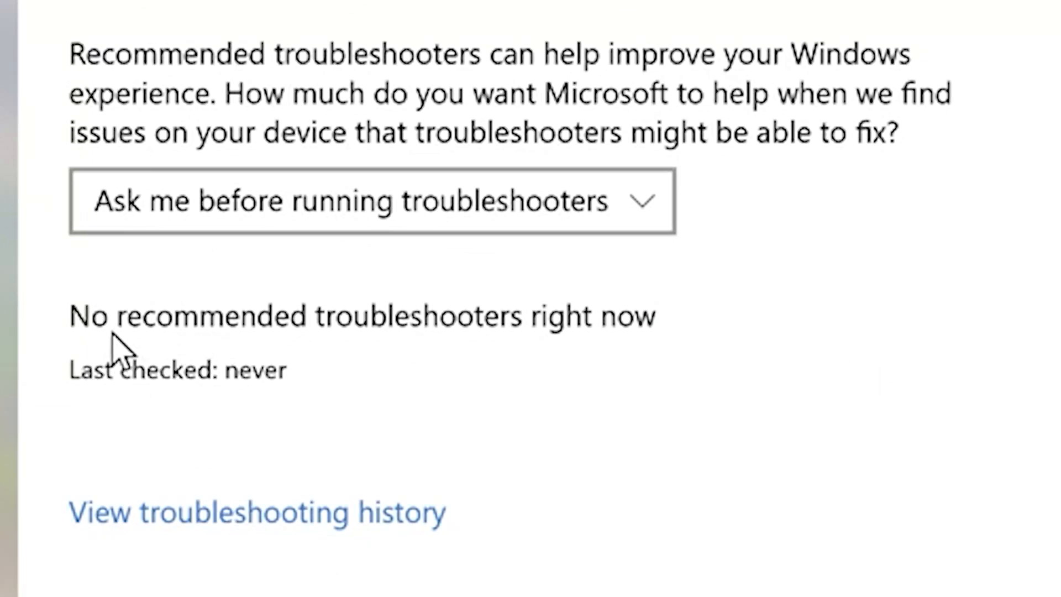
{"action": "scroll", "scroll_direction": "down", "scroll_amount": 3}
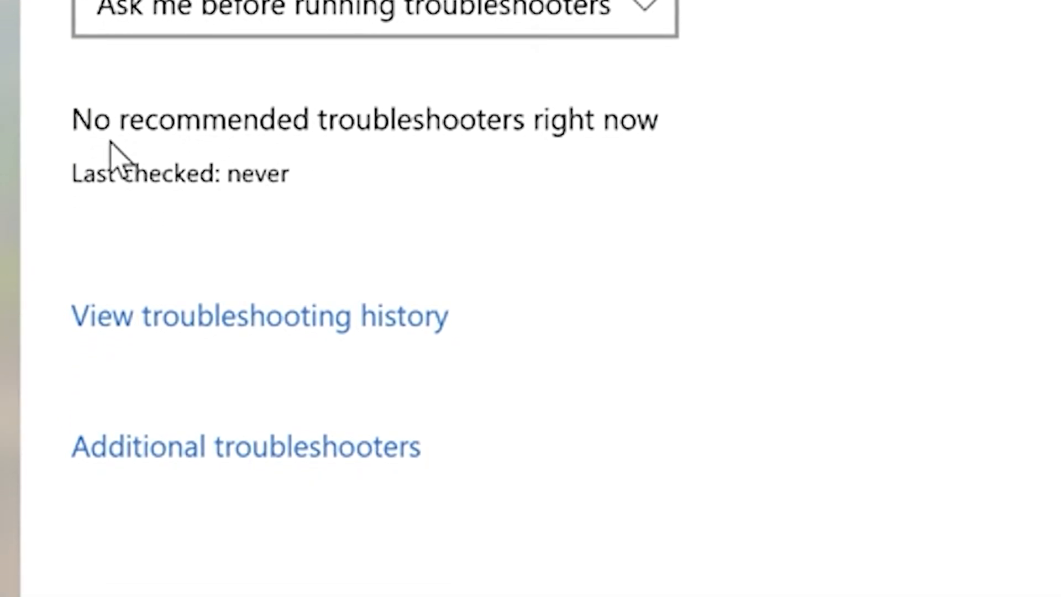
{"action": "left_click", "coordinate": [247, 446]}
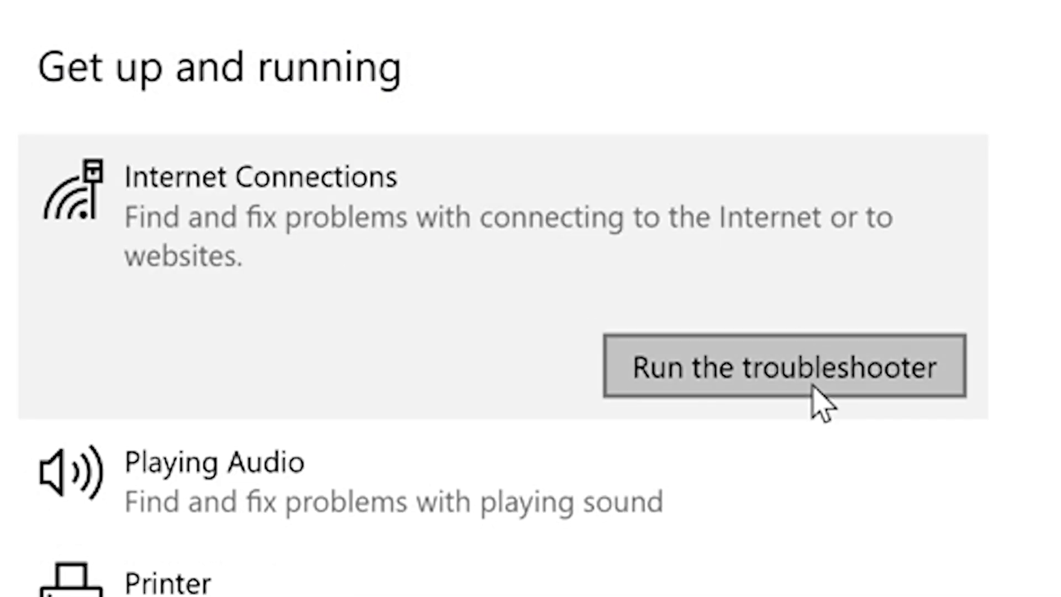
{"action": "left_click", "coordinate": [786, 367]}
{"action": "type", "text": "w"}
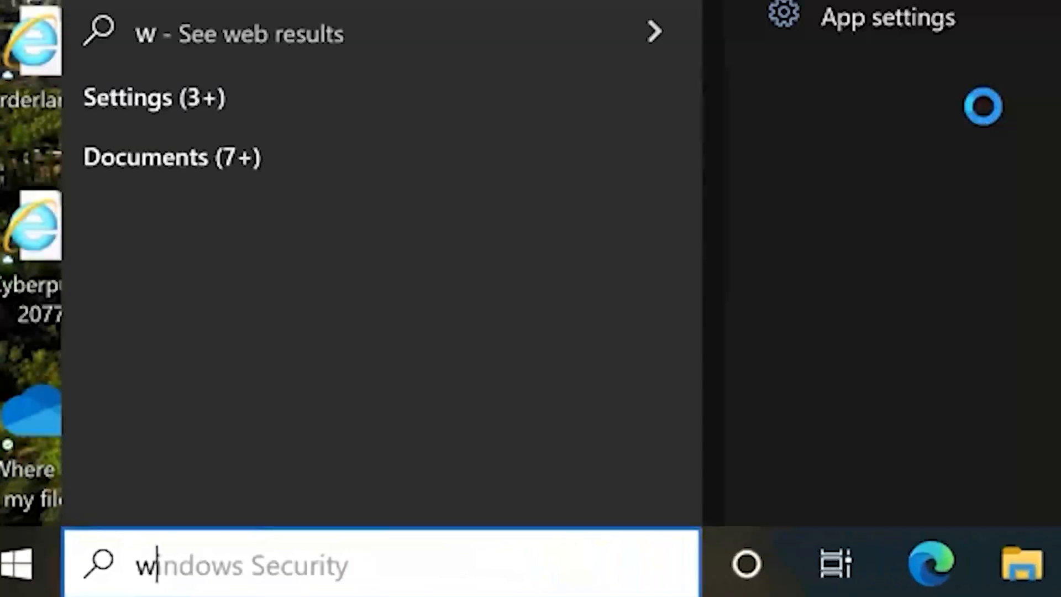
Open Windows Security from search and view Firewall & network protection
{"action": "type", "text": "indows"}
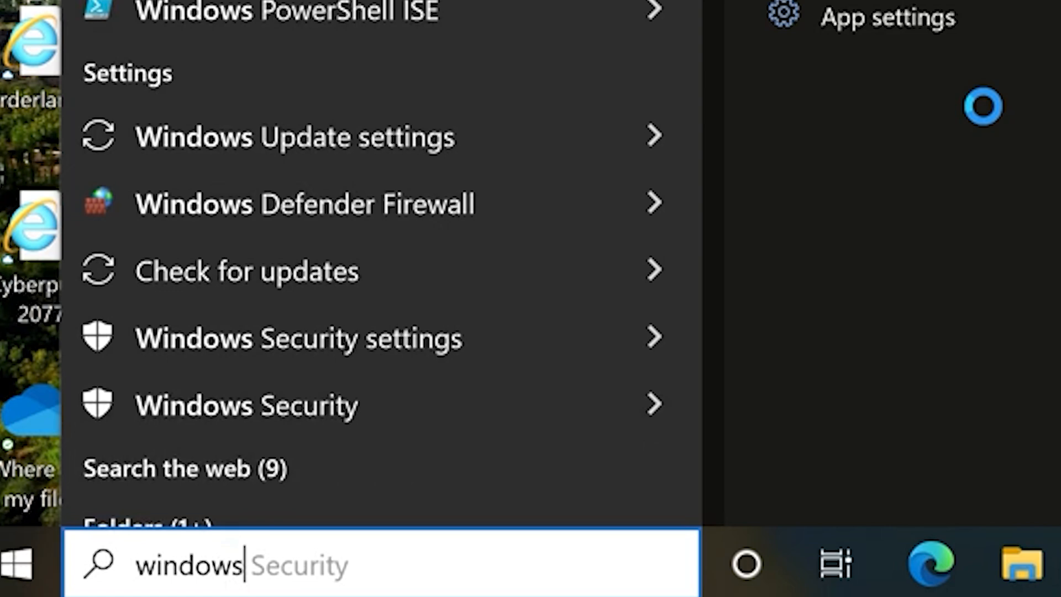
{"action": "left_click", "coordinate": [246, 405]}
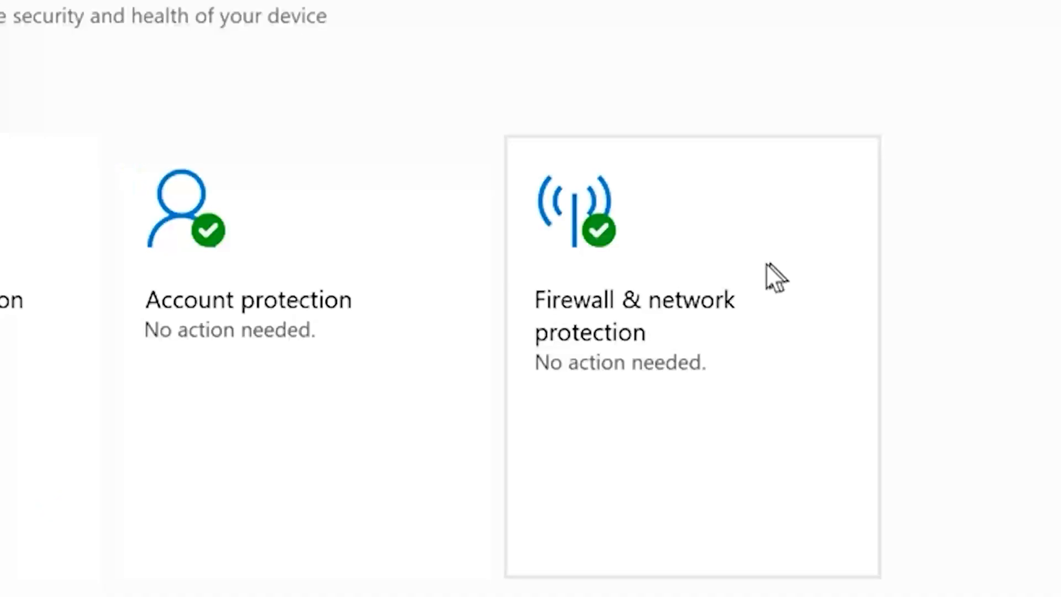
{"action": "left_click", "coordinate": [634, 316]}
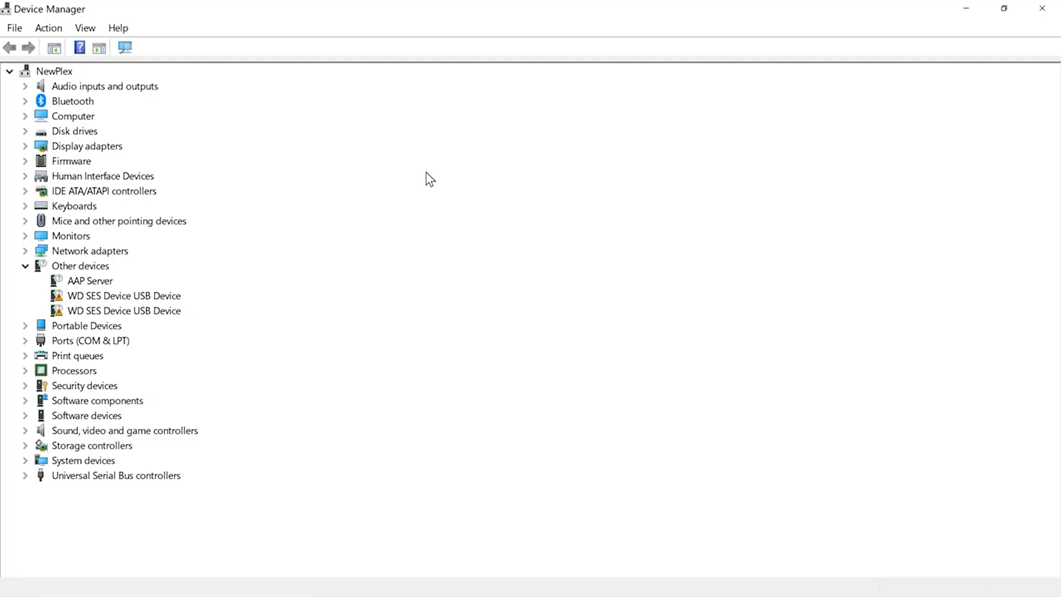
{"action": "mouse_move", "coordinate": [21, 257]}
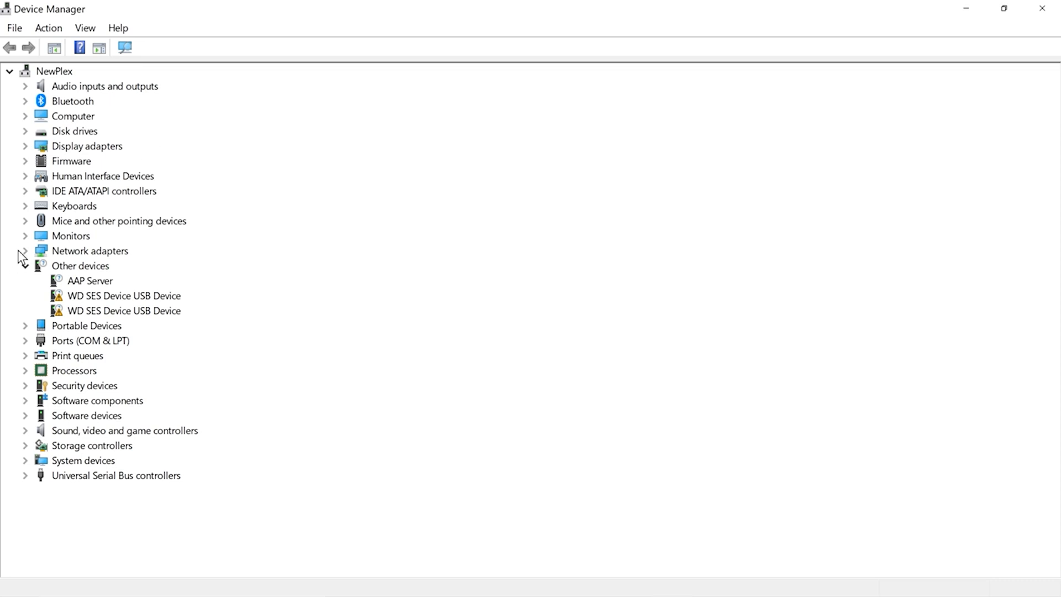
Open Device Manager, expand Network adapters, and bring up the Killer Wi-Fi 6 adapter's actions
{"action": "type", "text": "de"}
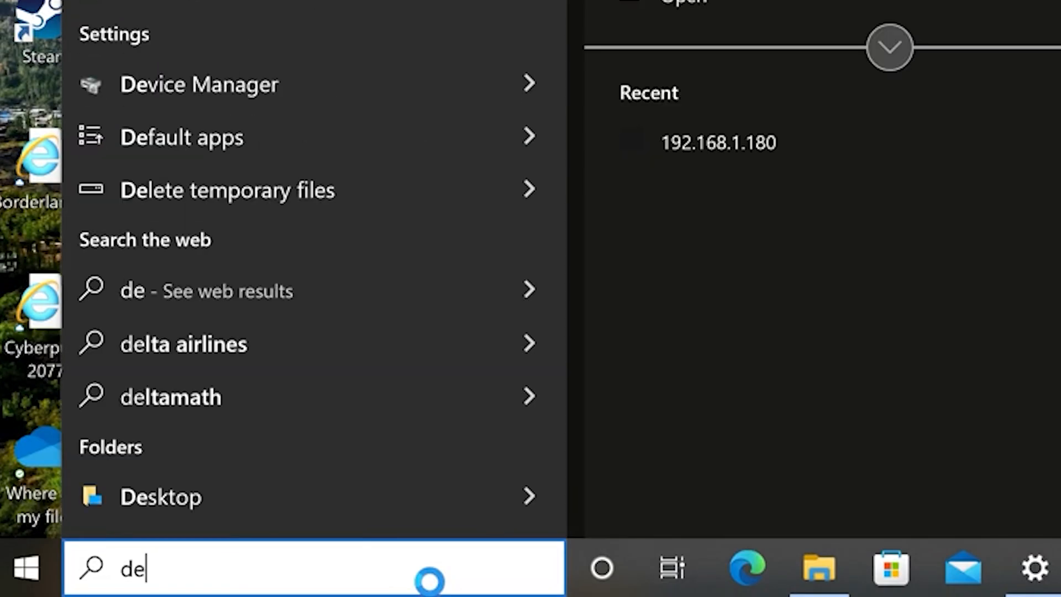
{"action": "left_click", "coordinate": [199, 84]}
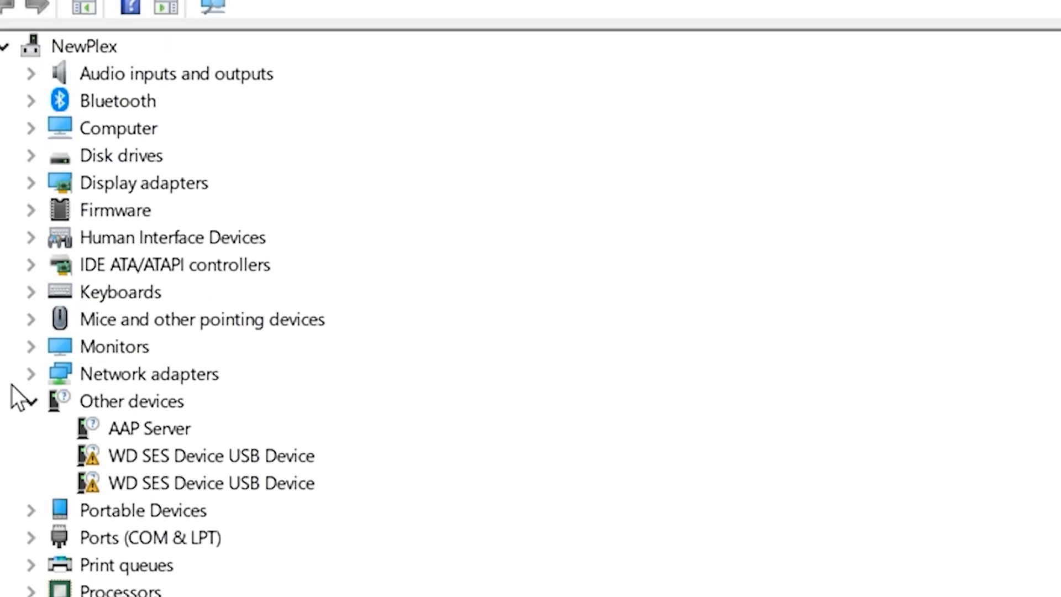
{"action": "left_click", "coordinate": [31, 374]}
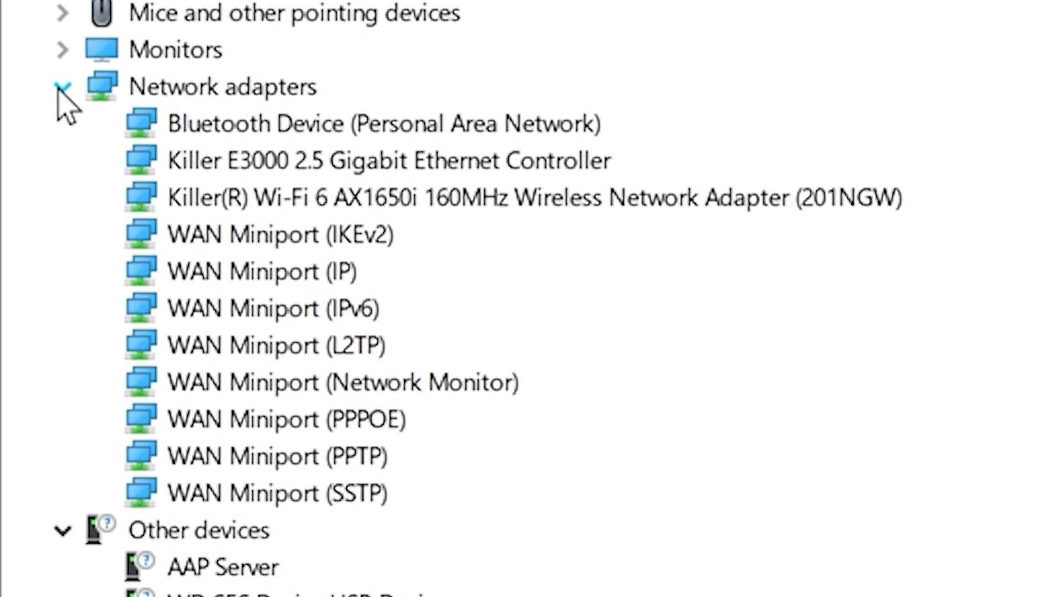
{"action": "left_click", "coordinate": [386, 159]}
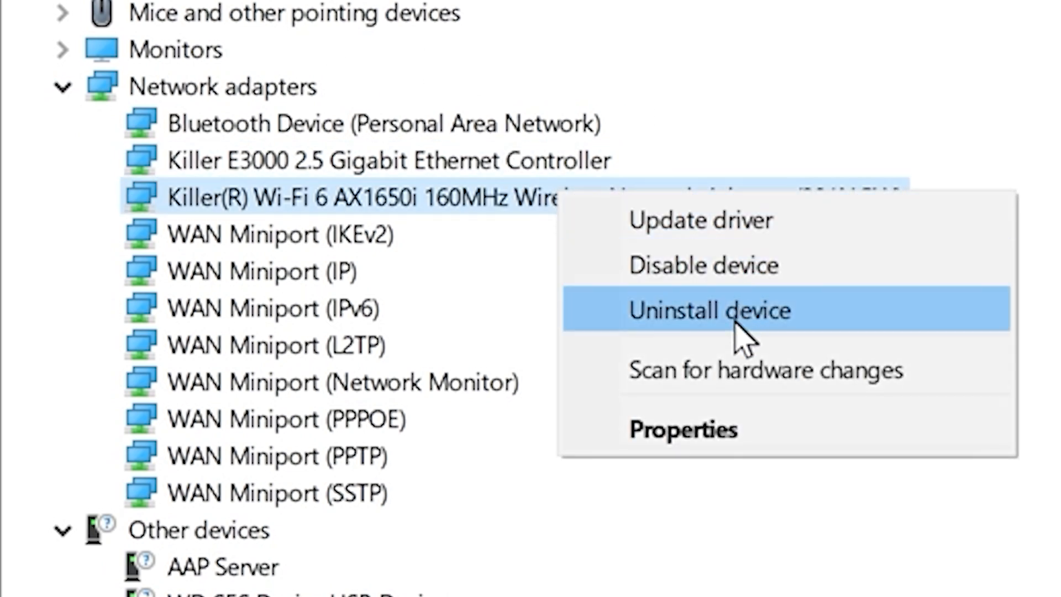
Update the Killer Wi-Fi 6 driver by picking the AX1650i model from the compatible list
{"action": "left_click", "coordinate": [700, 220]}
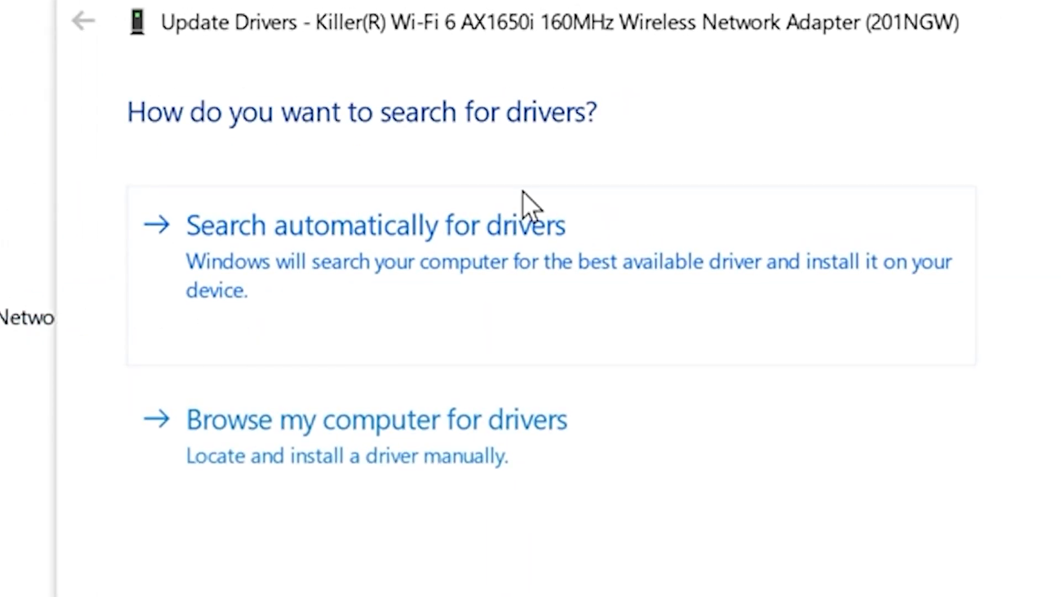
{"action": "mouse_move", "coordinate": [524, 511]}
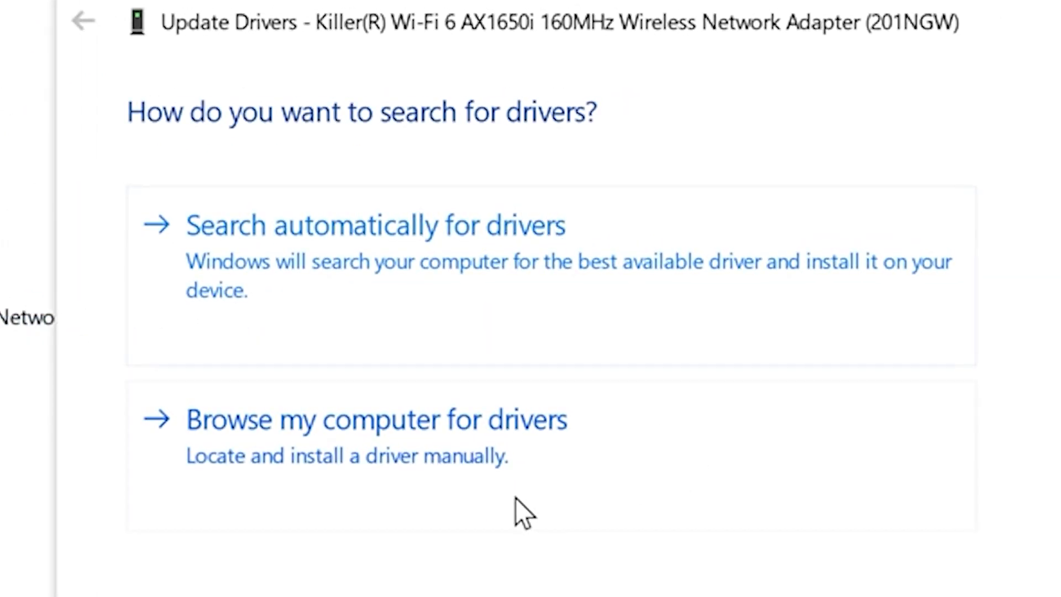
{"action": "left_click", "coordinate": [376, 420]}
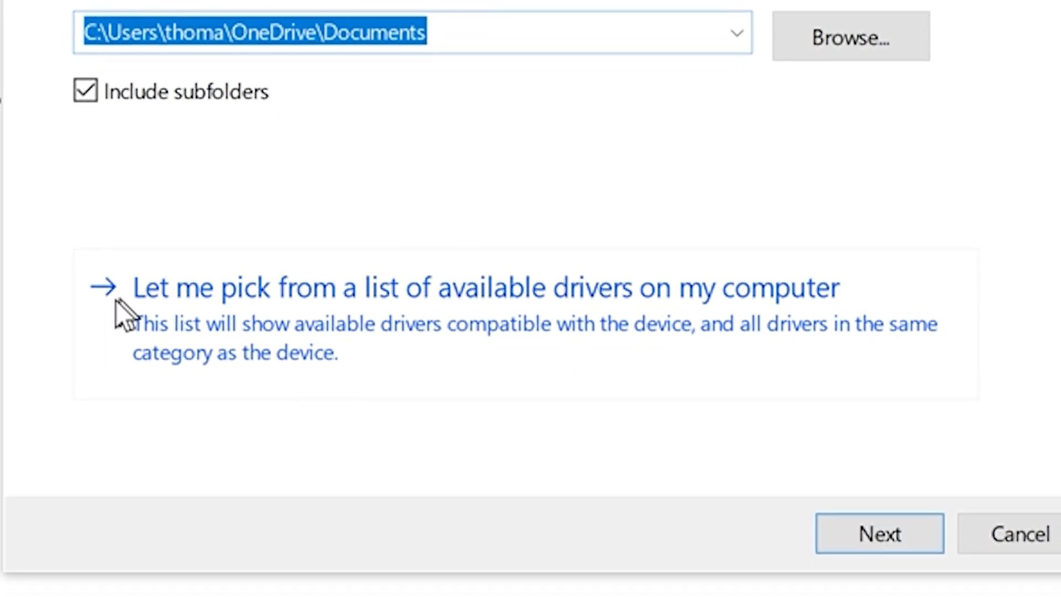
{"action": "mouse_move", "coordinate": [218, 338]}
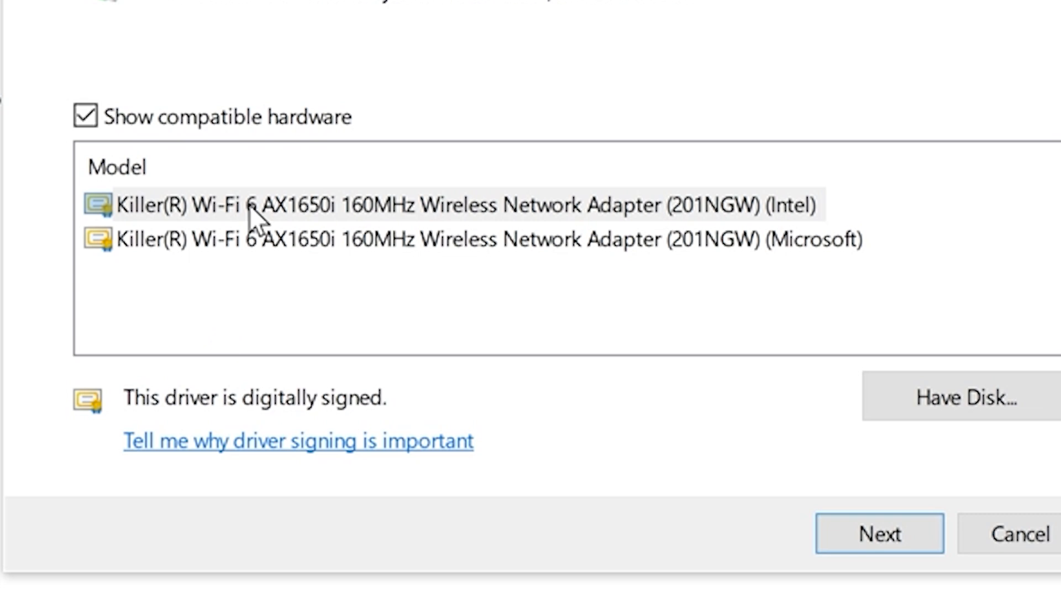
{"action": "left_click", "coordinate": [453, 206]}
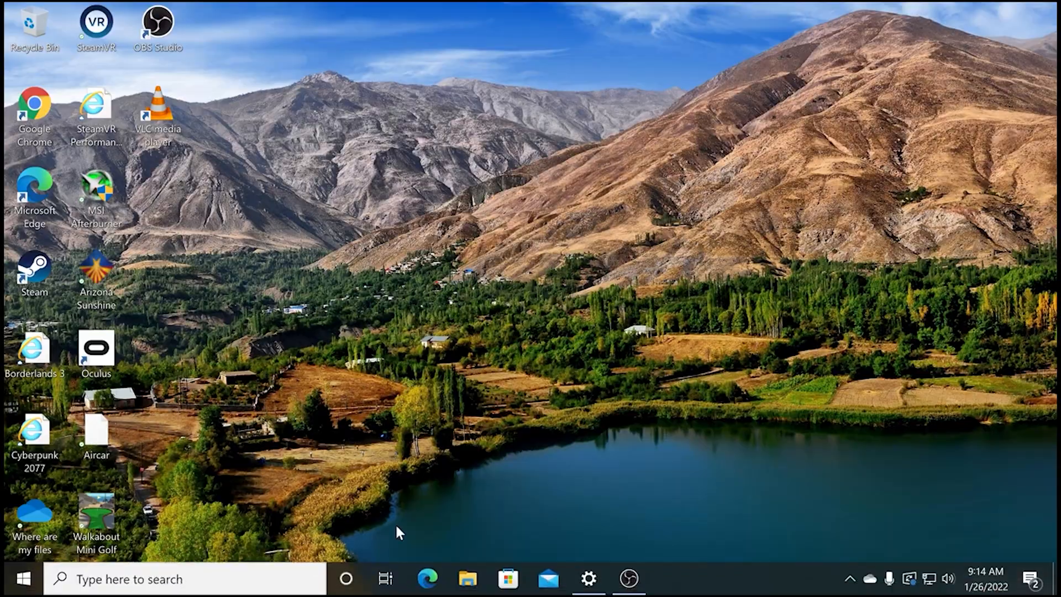
Set Internet Options LAN settings to auto-detect only, with no configuration script or proxy server
{"action": "left_click", "coordinate": [24, 579]}
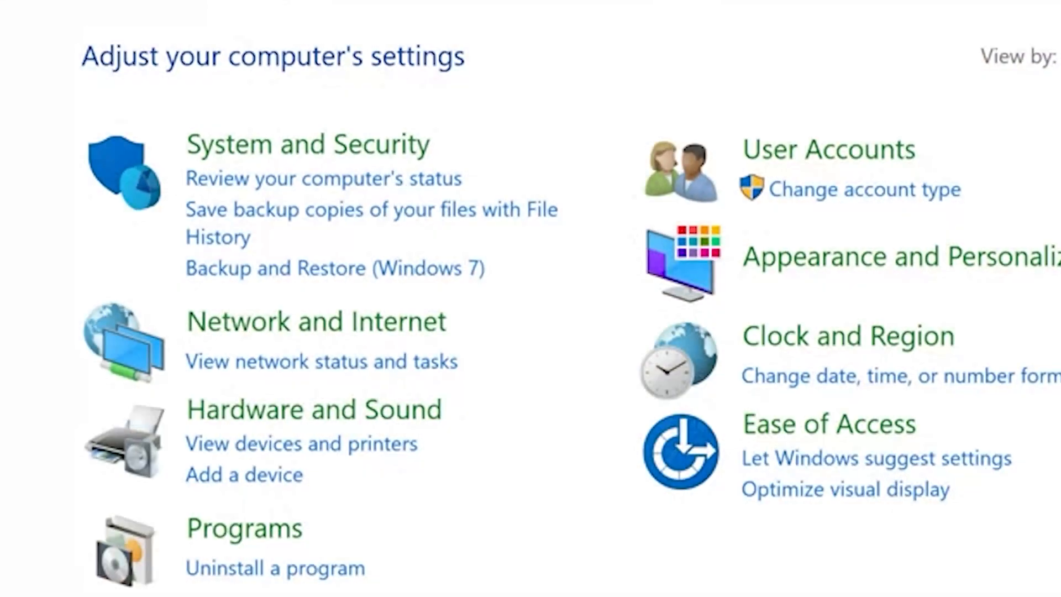
{"action": "left_click", "coordinate": [316, 322]}
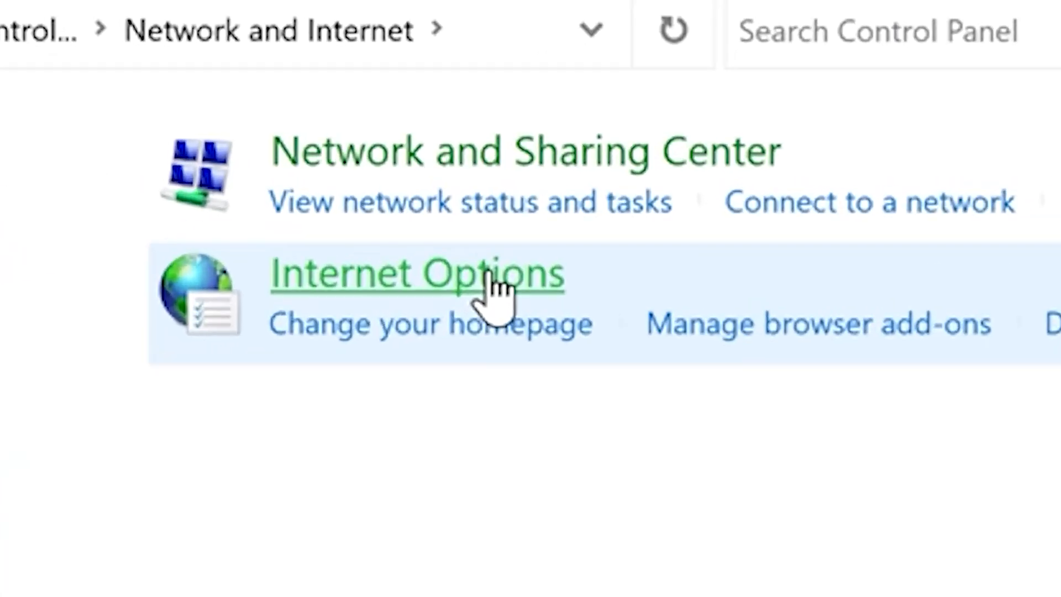
{"action": "left_click", "coordinate": [415, 274]}
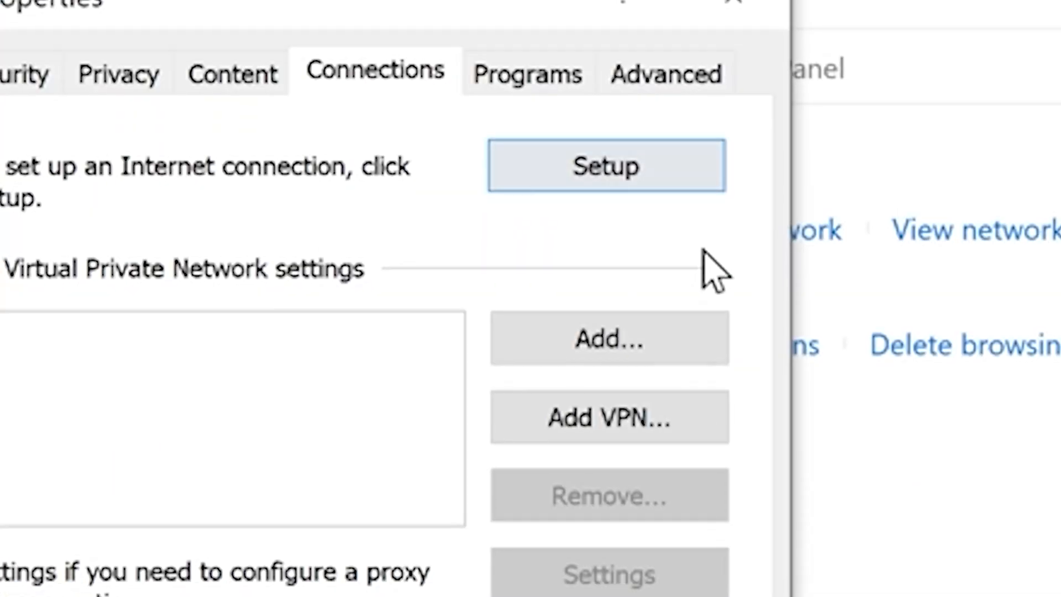
{"action": "left_click", "coordinate": [652, 432]}
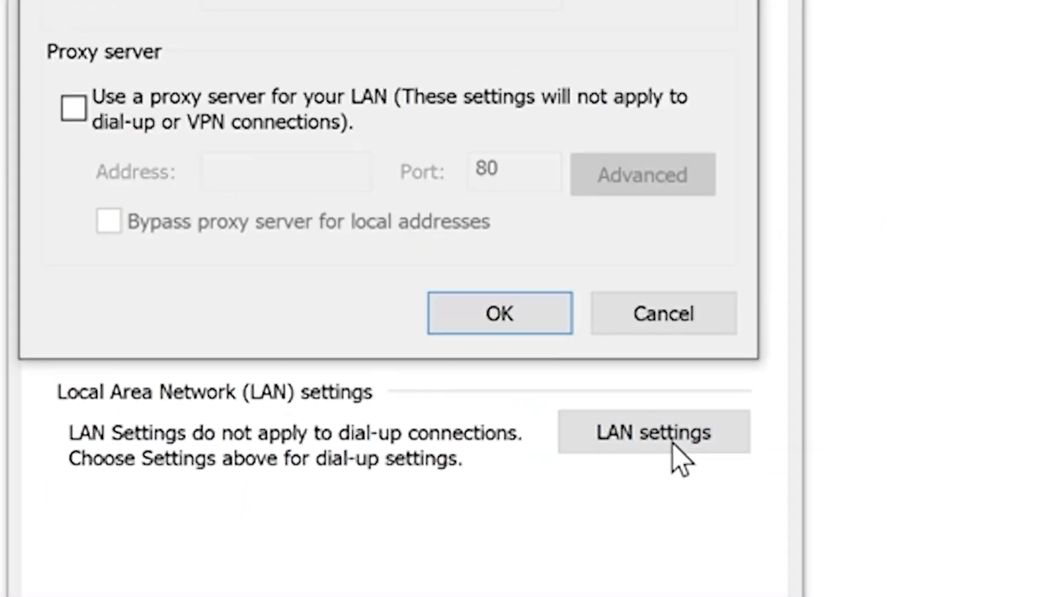
{"action": "left_click", "coordinate": [653, 432]}
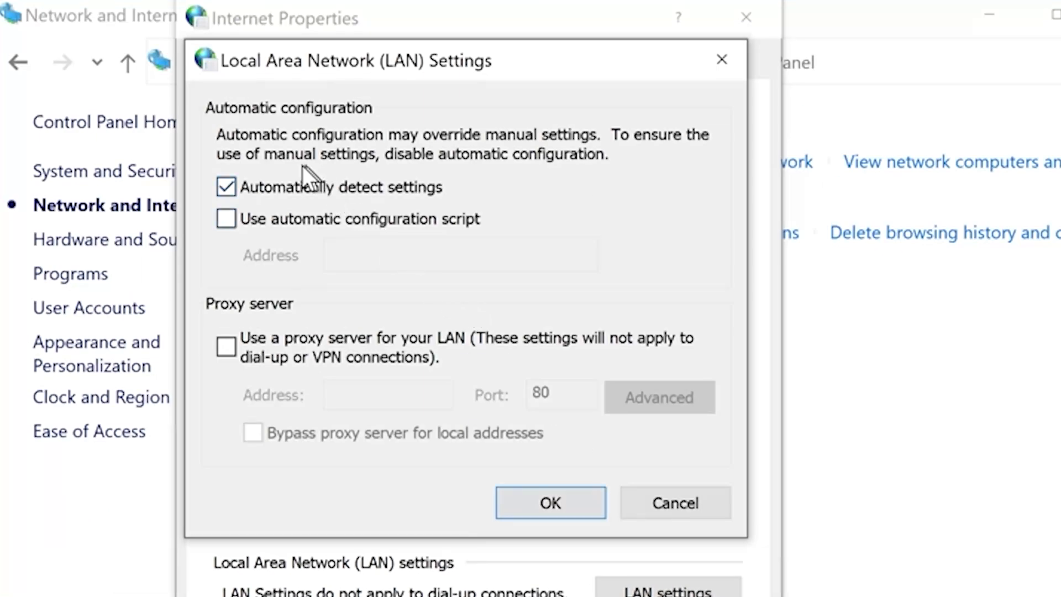
{"action": "left_click", "coordinate": [226, 219]}
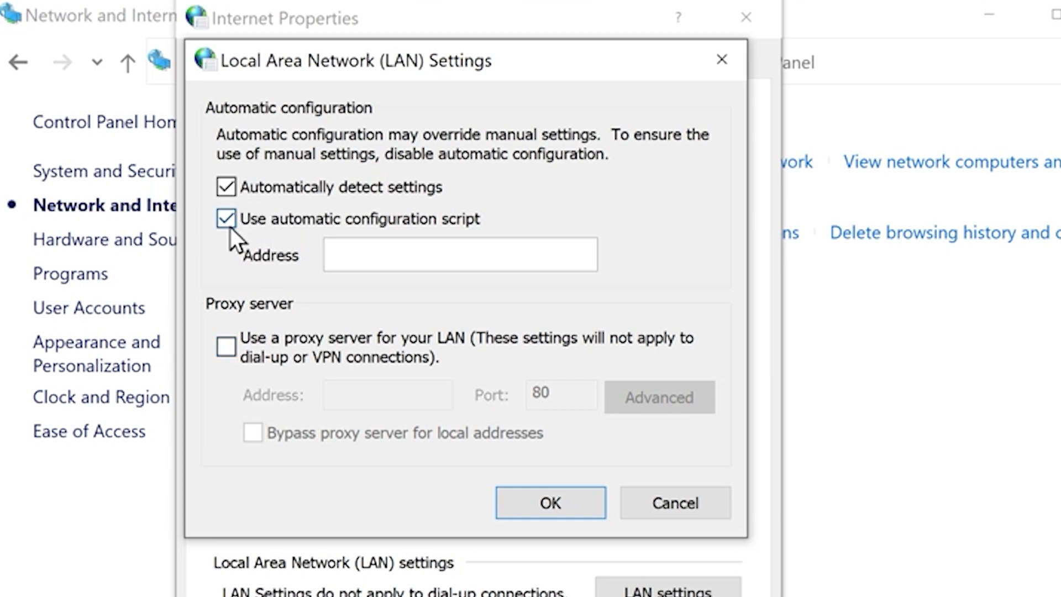
{"action": "left_click", "coordinate": [226, 219]}
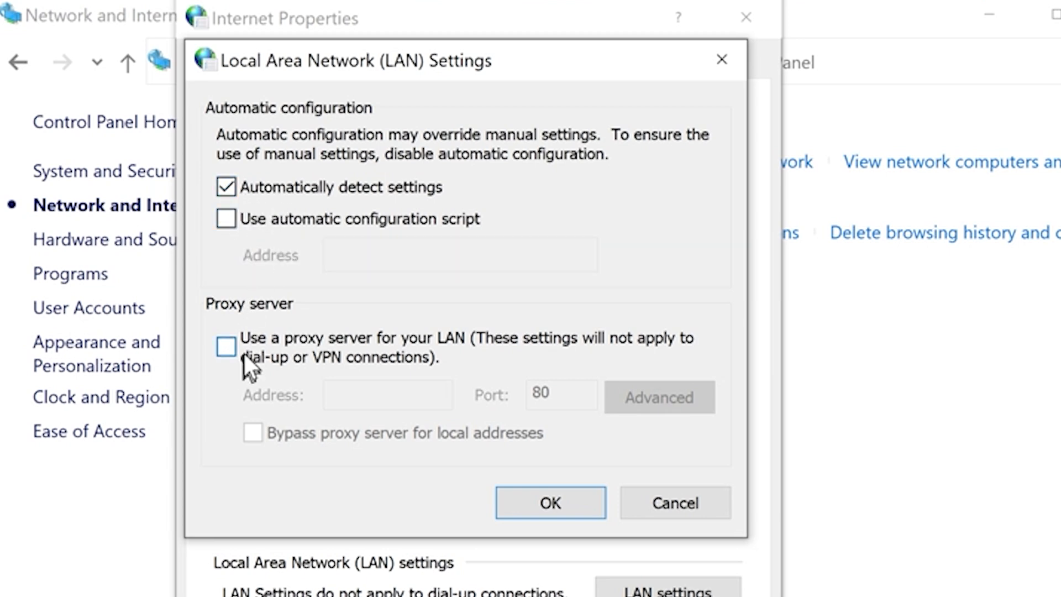
{"action": "left_click", "coordinate": [550, 503]}
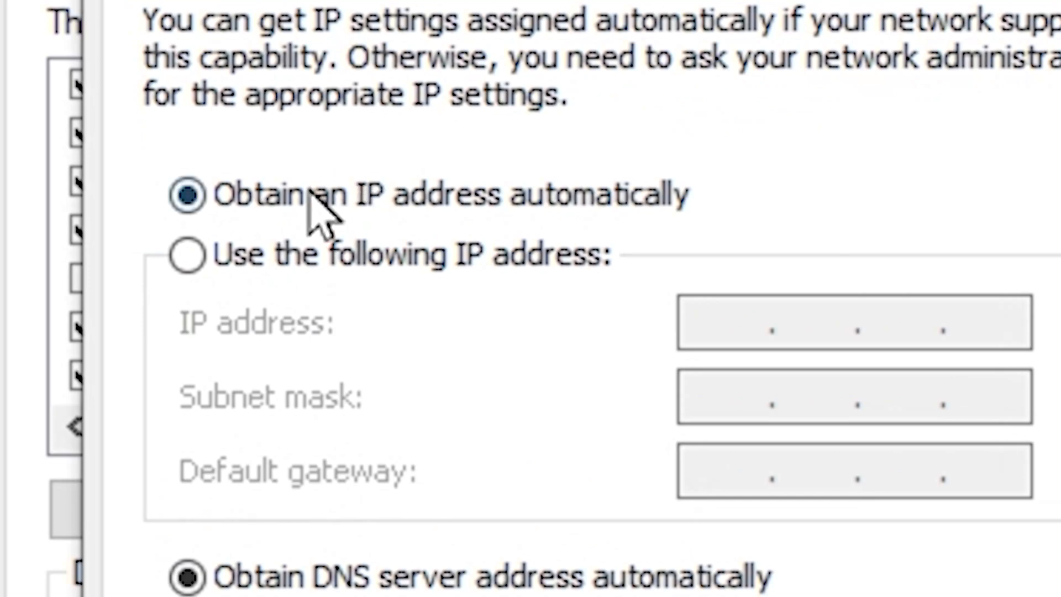
Set the adapter's IPv4 properties to obtain IP and DNS server addresses automatically
{"action": "scroll", "scroll_direction": "down", "scroll_amount": 3}
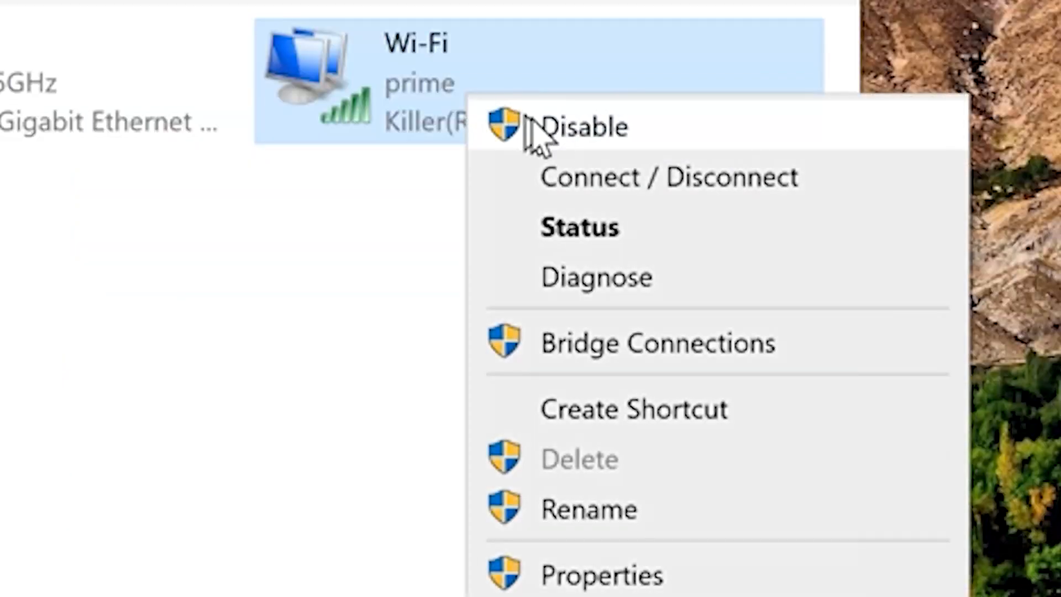
{"action": "mouse_move", "coordinate": [589, 450]}
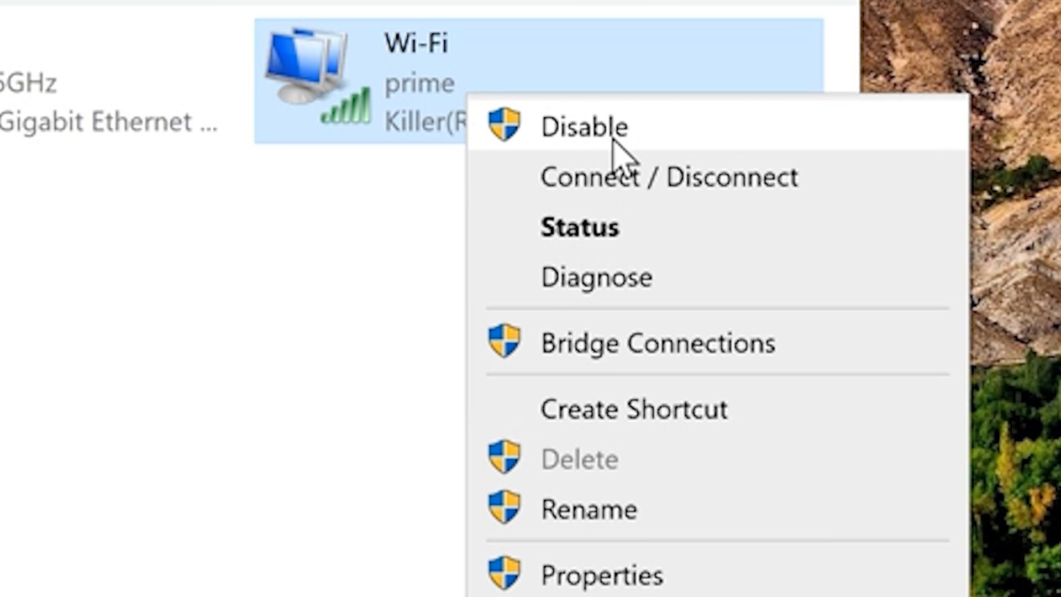
Disable the Wi-Fi adapter in Network Connections
{"action": "left_click", "coordinate": [585, 127]}
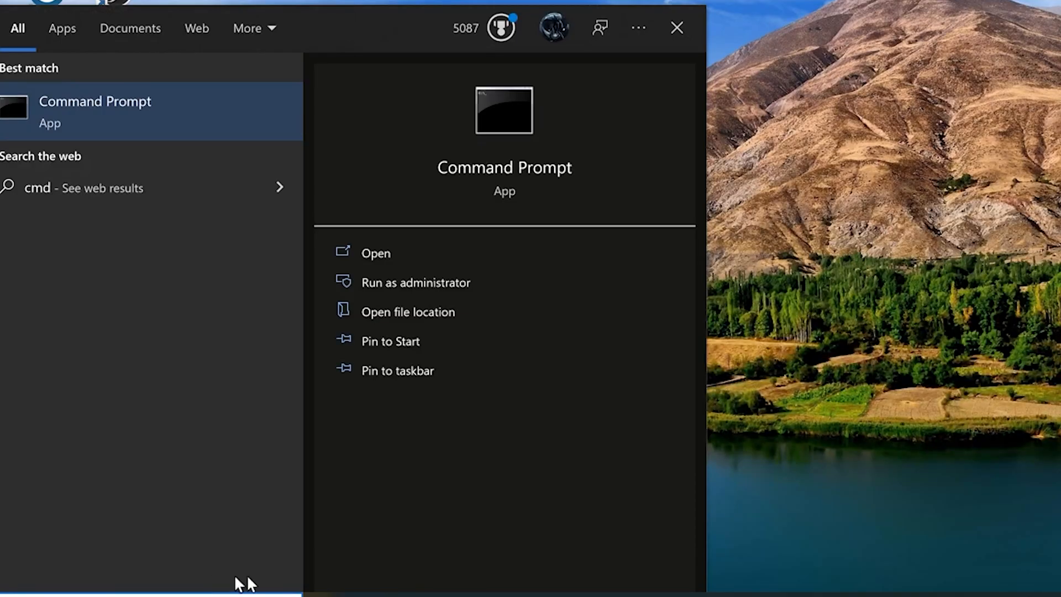
Search 'cmd' and launch Command Prompt as administrator
{"action": "right_click", "coordinate": [95, 112]}
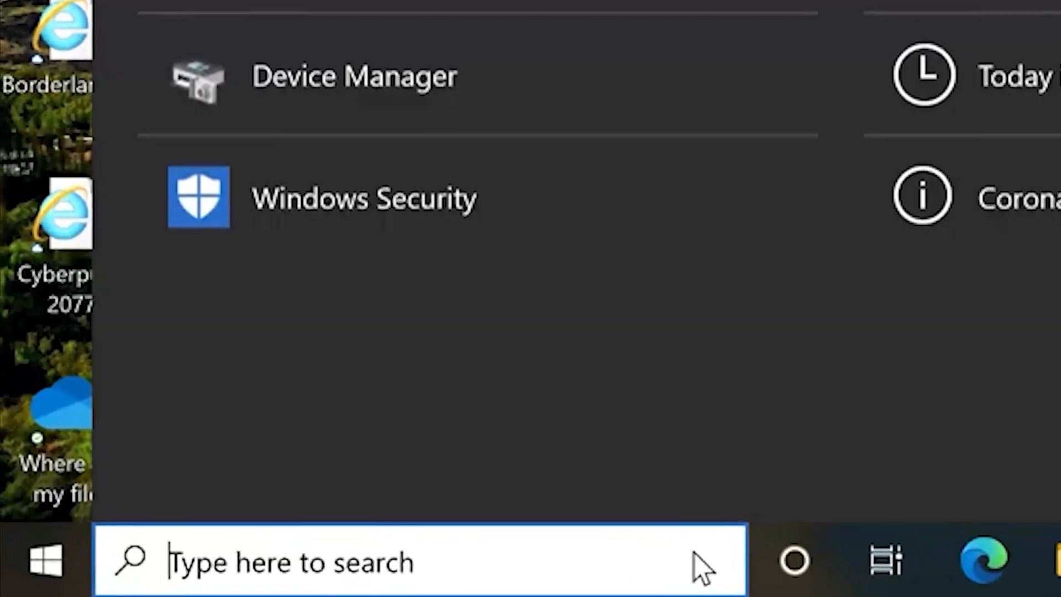
{"action": "type", "text": "cm"}
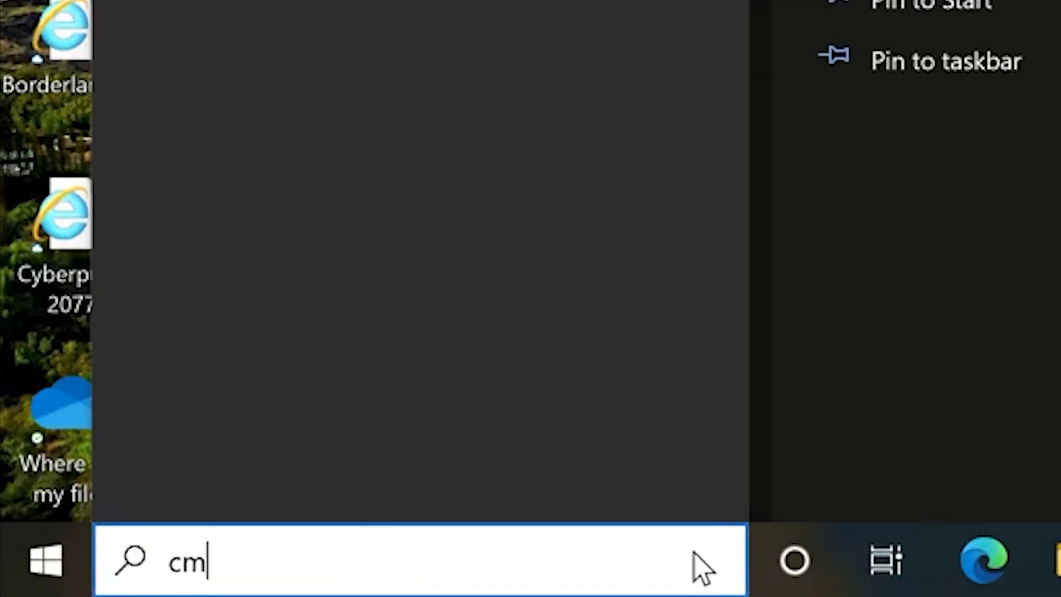
{"action": "type", "text": "d"}
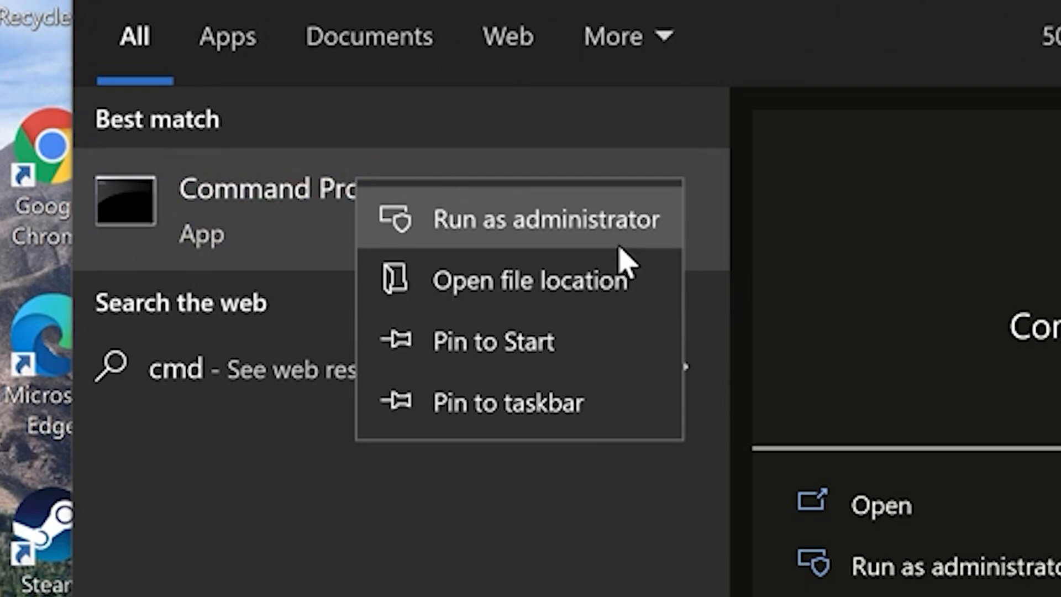
{"action": "left_click", "coordinate": [546, 218]}
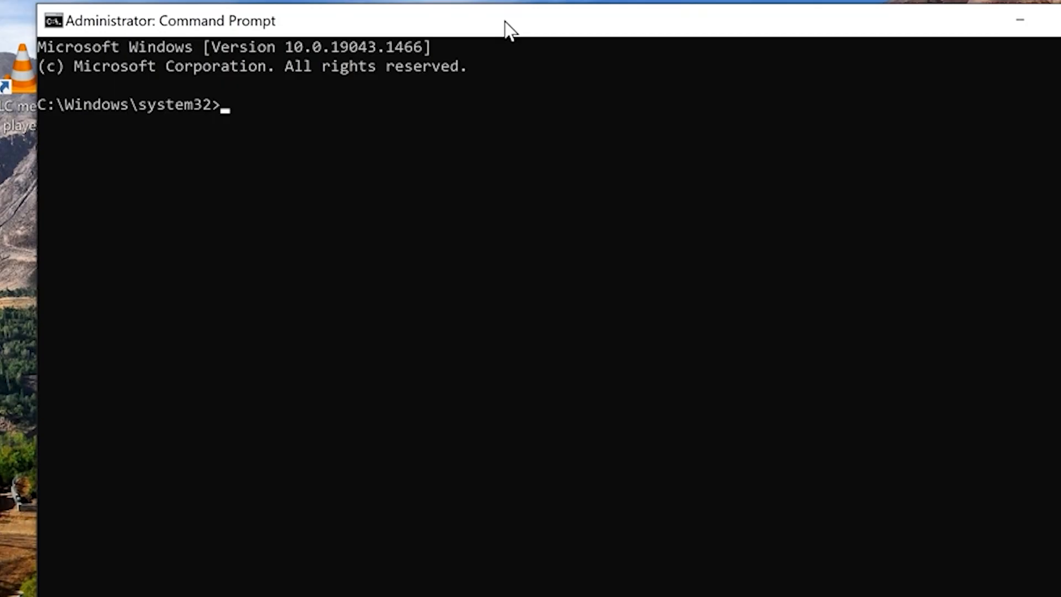
Enter netsh winsock reset at the administrator Command Prompt
{"action": "type", "text": "netsh"}
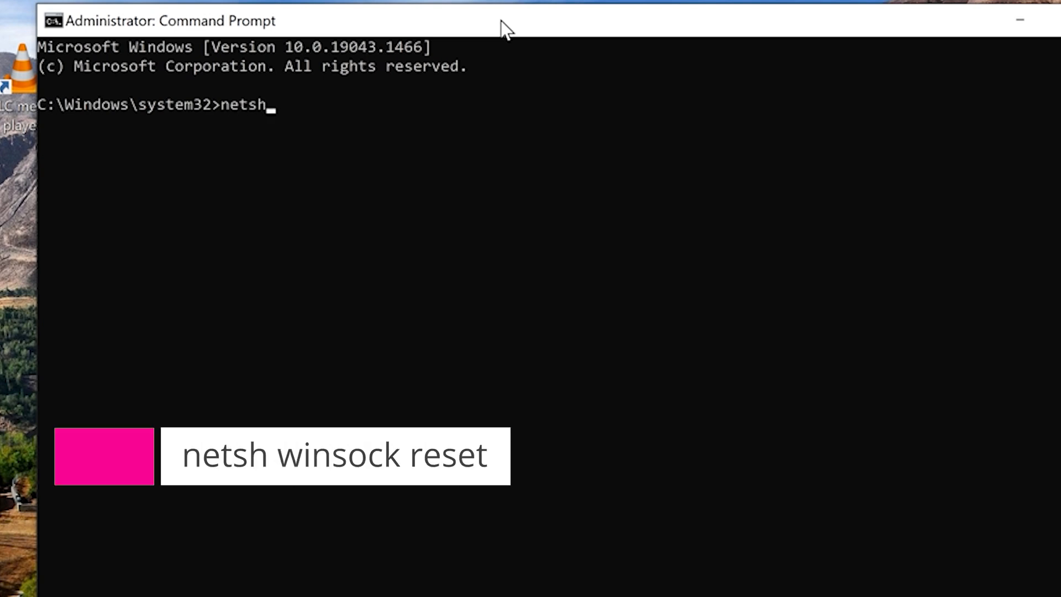
{"action": "type", "text": "winso"}
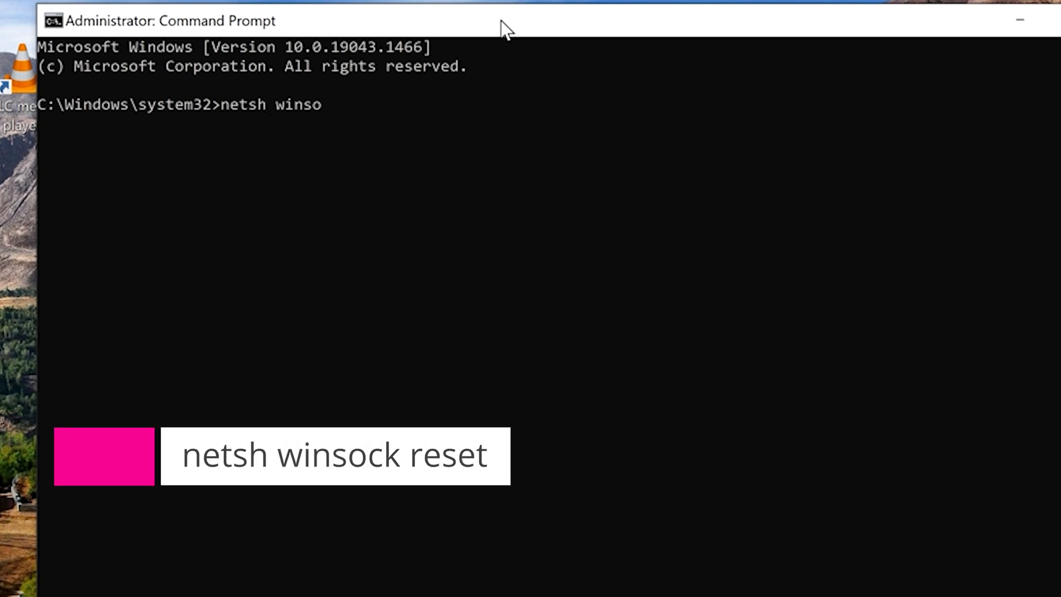
{"action": "type", "text": "ck reset"}
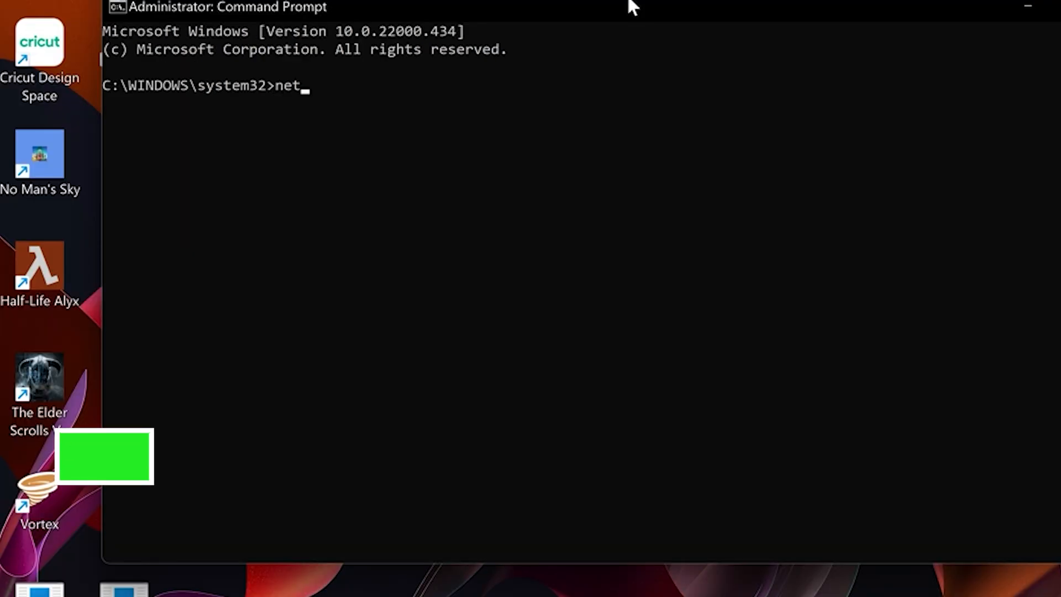
Run netsh int ip reset to reset the IP stack
{"action": "type", "text": "sh"}
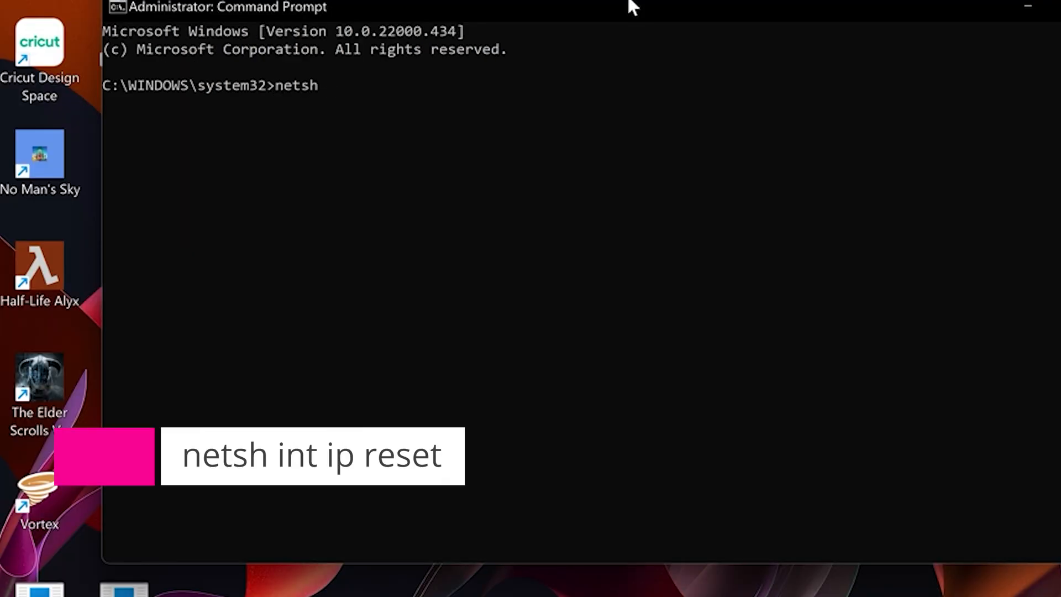
{"action": "type", "text": "int ip"}
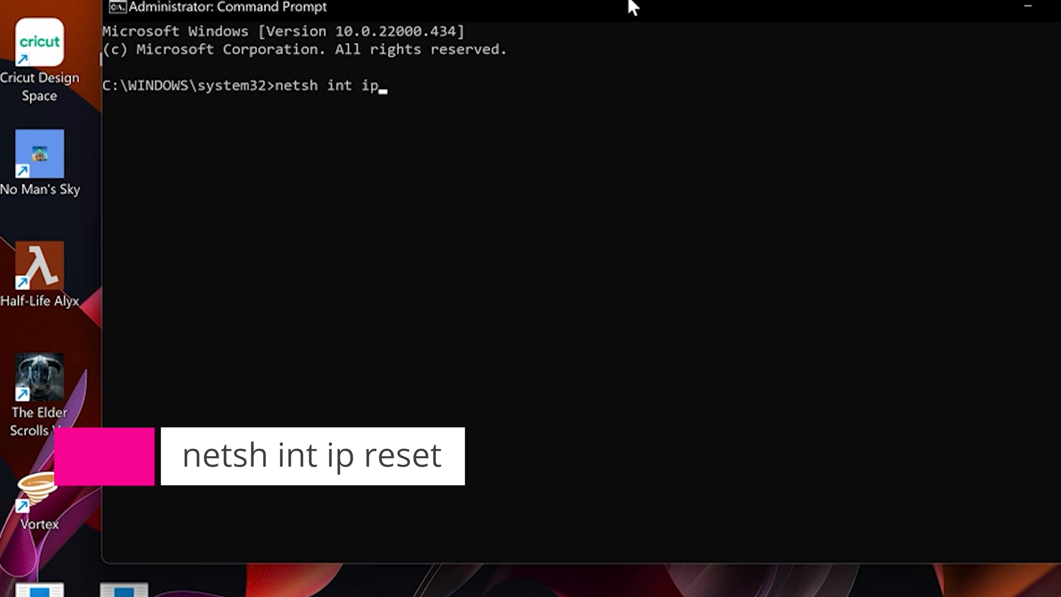
{"action": "key", "text": "Return"}
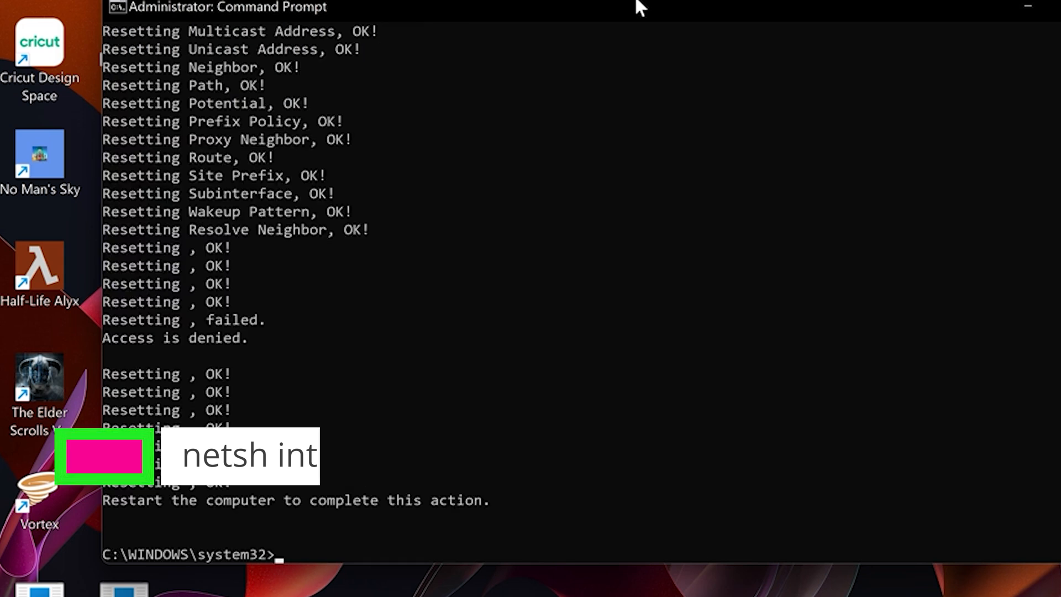
Enter netsh int ip reset resetlog.txt at the prompt
{"action": "type", "text": "netsh"}
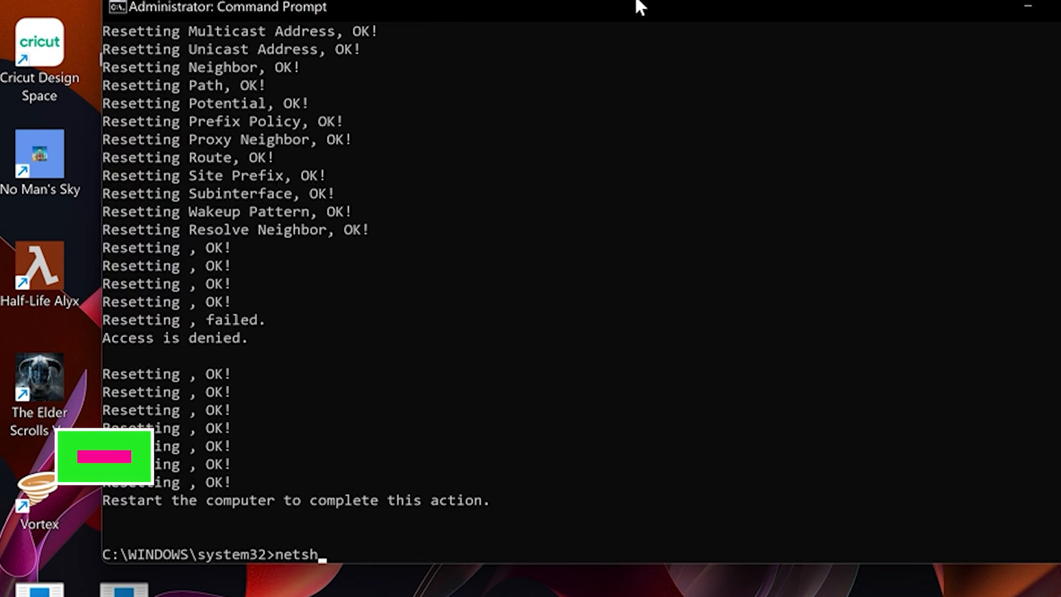
{"action": "type", "text": "int i"}
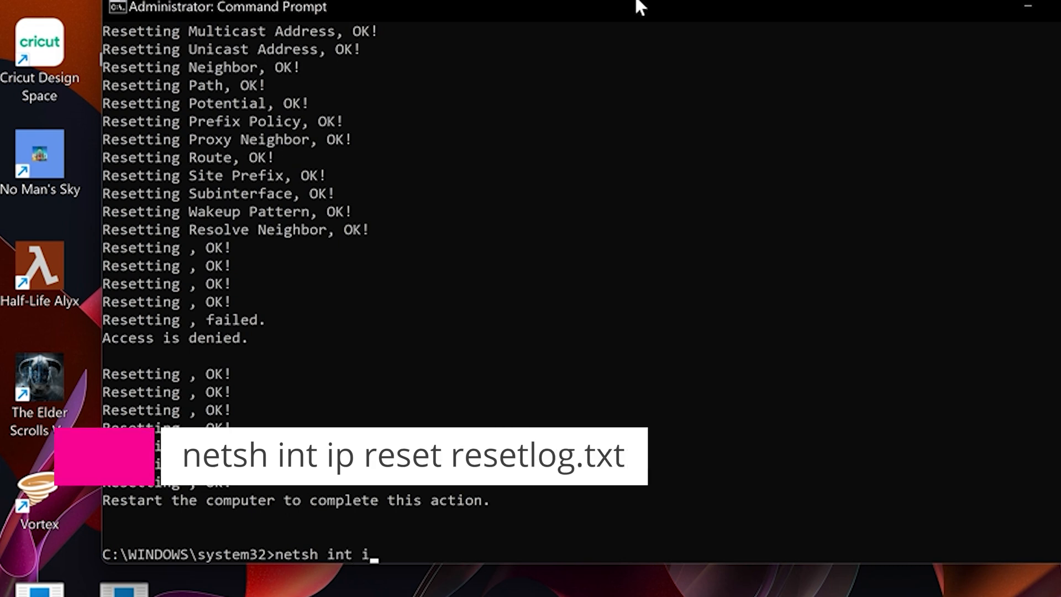
{"action": "type", "text": "p"}
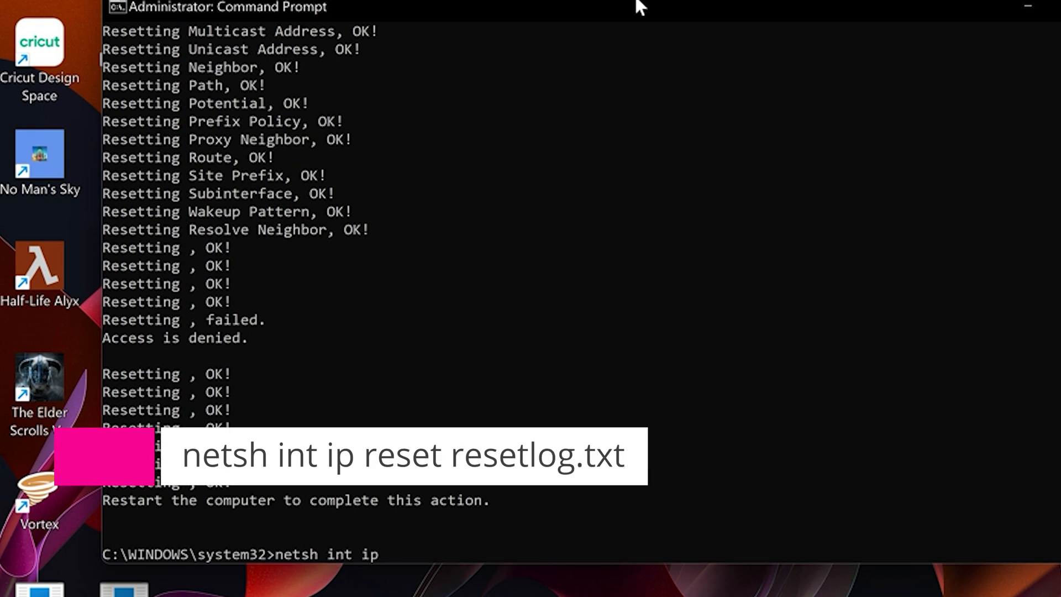
{"action": "type", "text": "reset"}
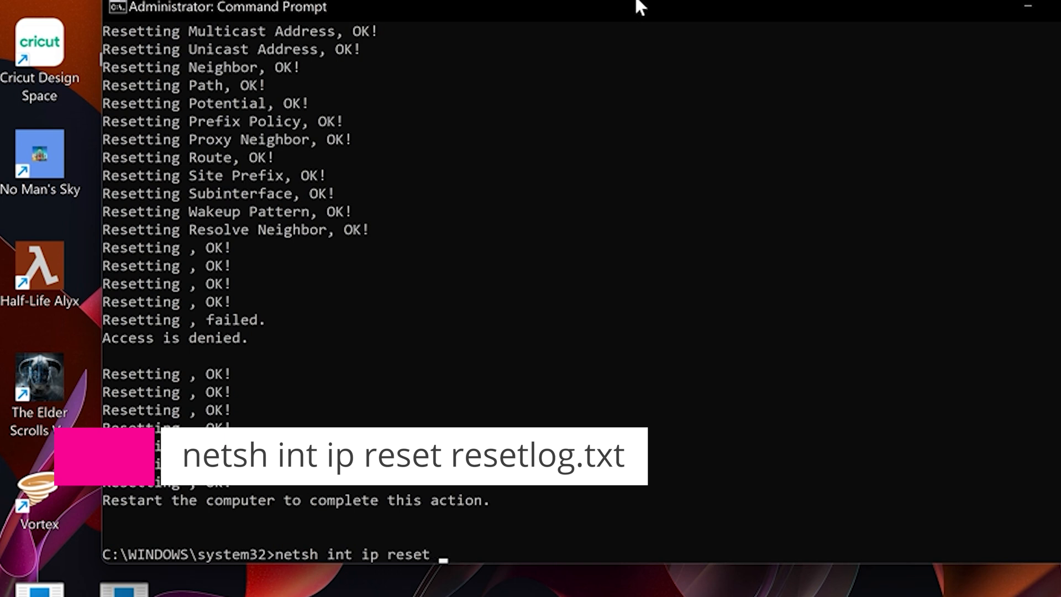
{"action": "type", "text": "reset"}
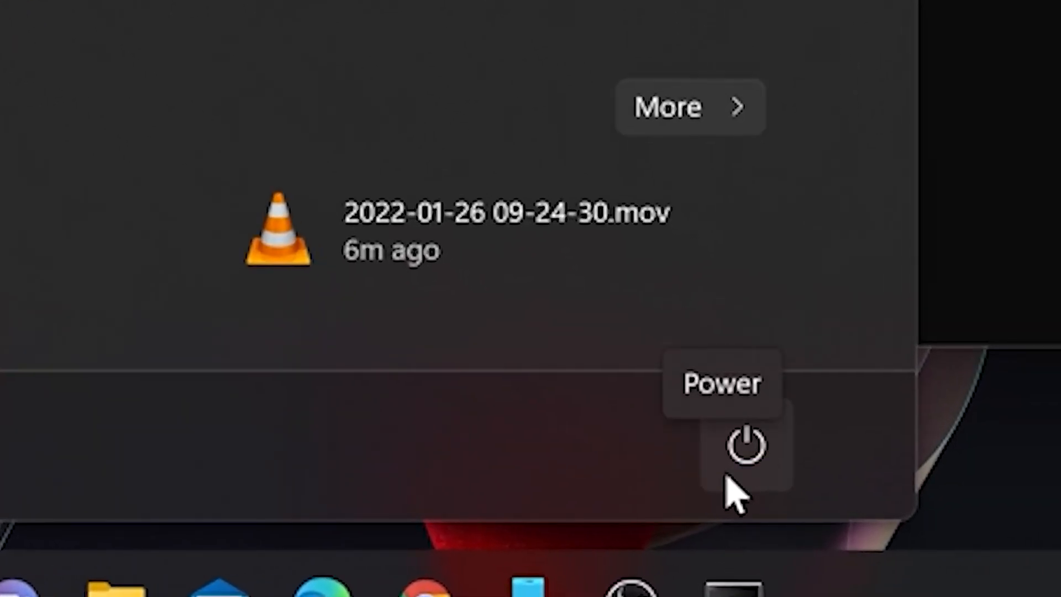
Bring up the Sleep, Shut down and Restart power options
{"action": "left_click", "coordinate": [743, 445]}
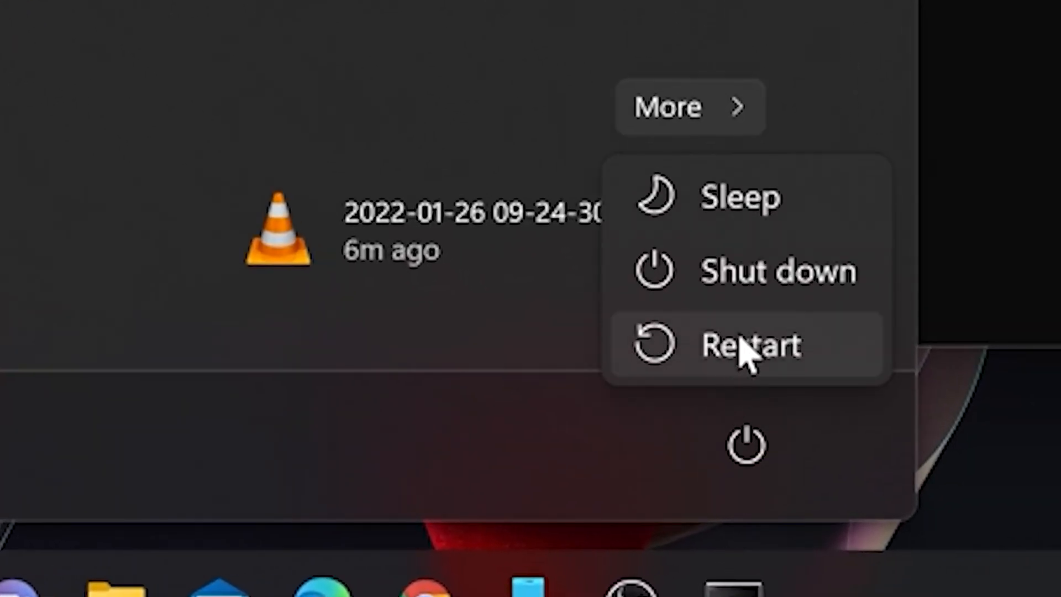
{"action": "mouse_move", "coordinate": [808, 365]}
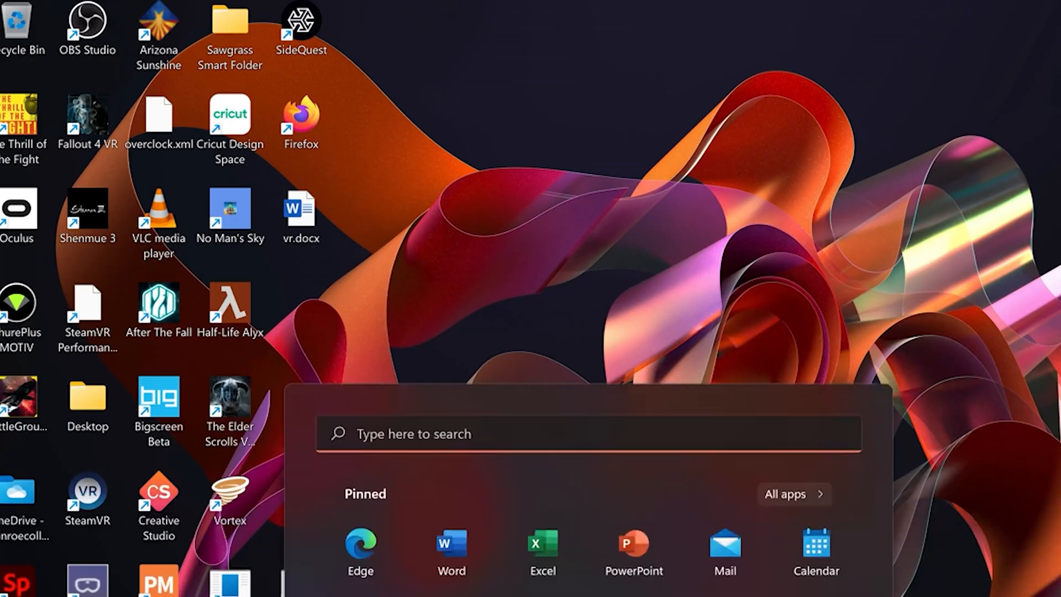
Launch Command Prompt as administrator from a 'cmd' search and approve the UAC prompt
{"action": "type", "text": "cm"}
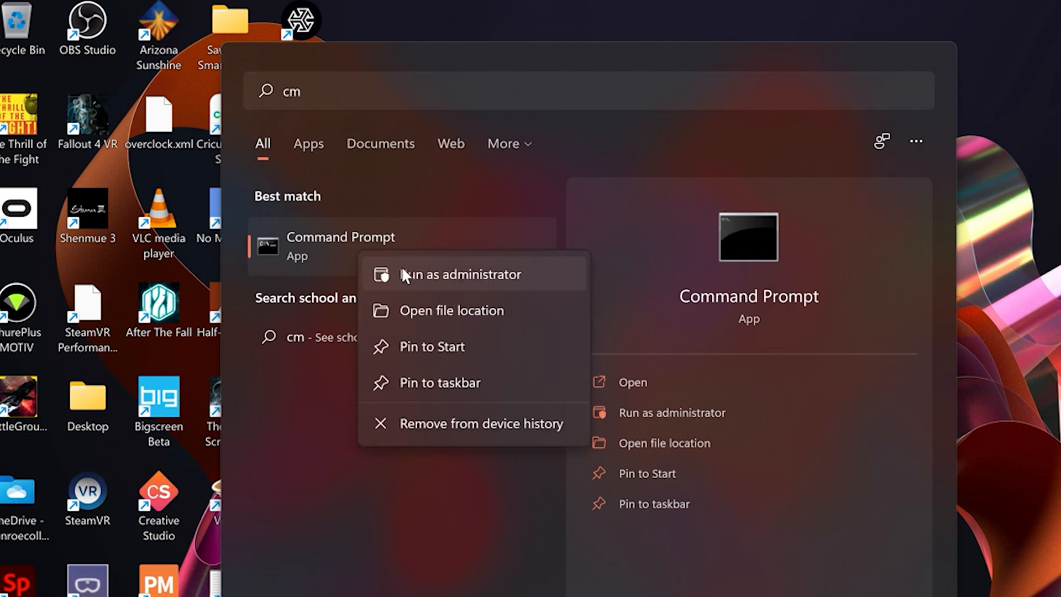
{"action": "left_click", "coordinate": [461, 274]}
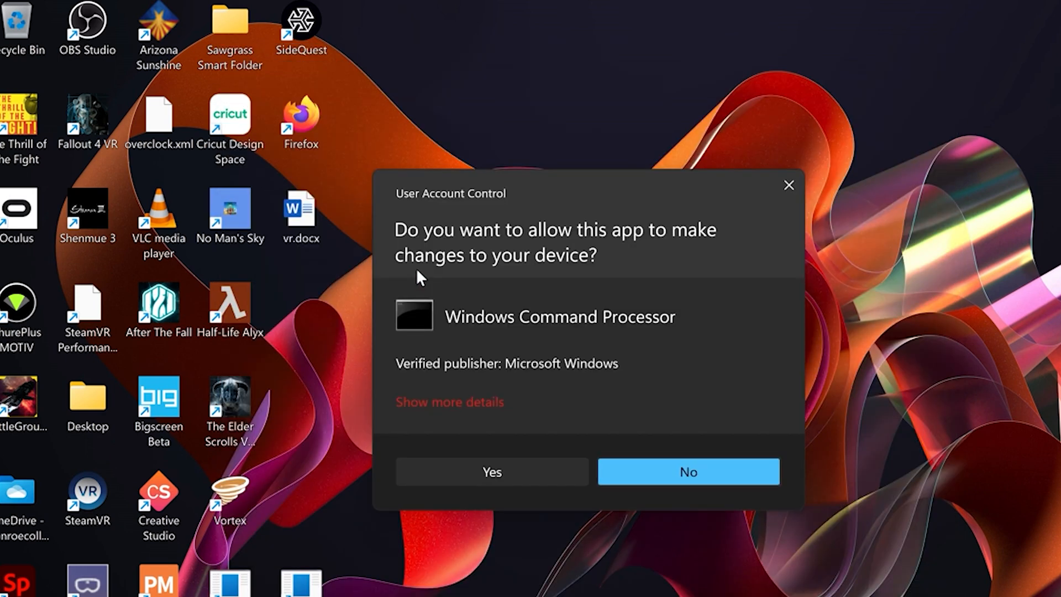
{"action": "left_click", "coordinate": [491, 471]}
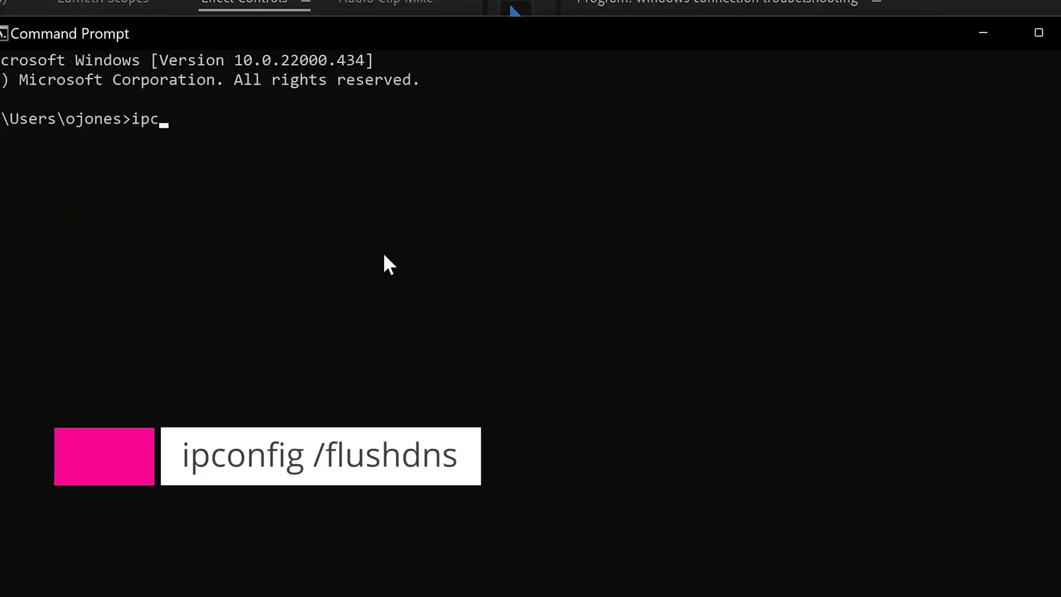
Run ipconfig /flushdns, then begin entering ipconfig /release
{"action": "type", "text": "onfig"}
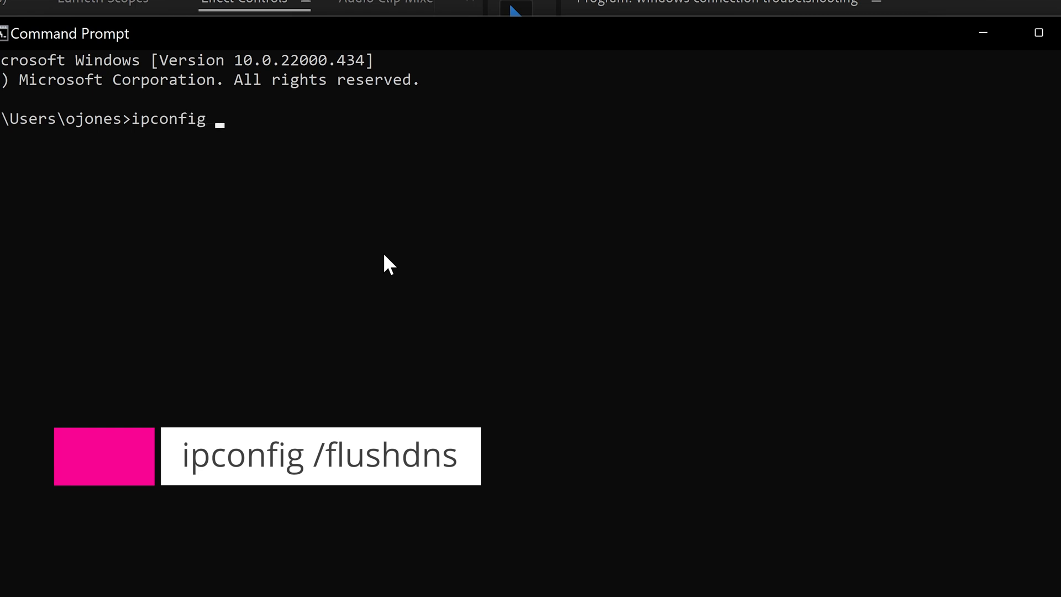
{"action": "type", "text": "/flush"}
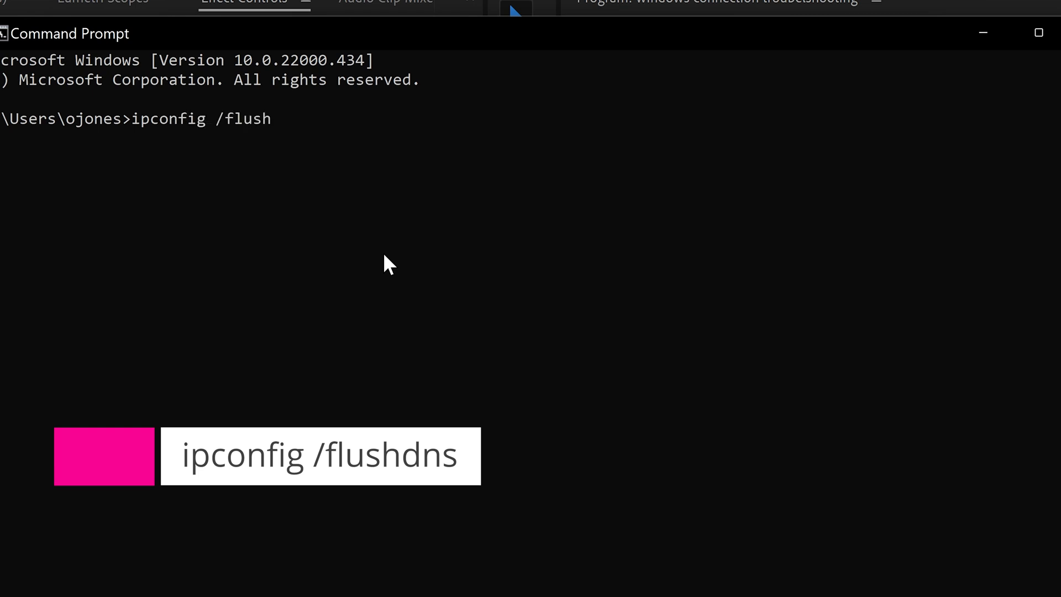
{"action": "type", "text": "dns"}
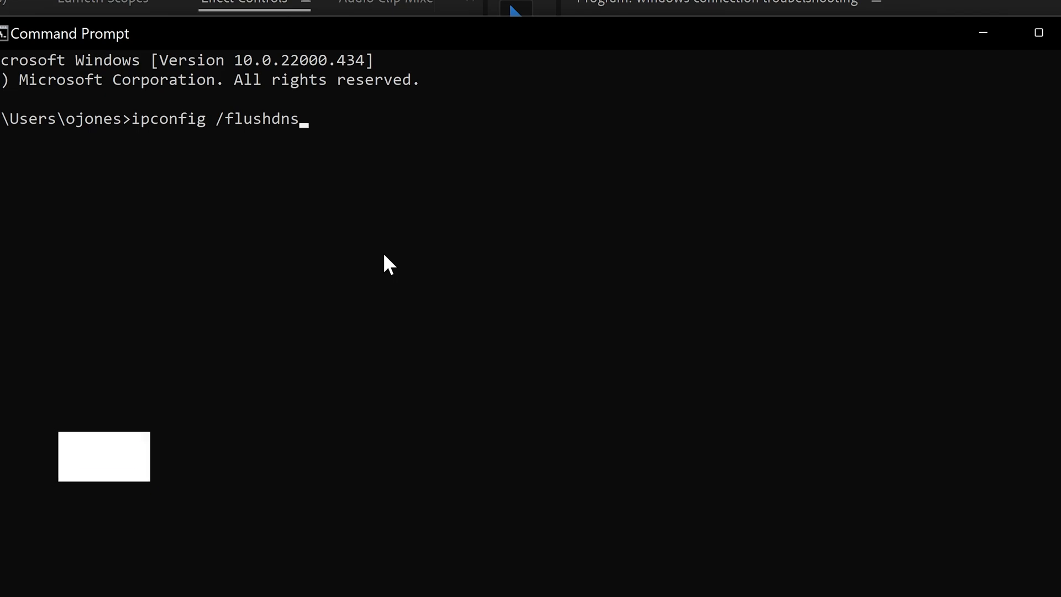
{"action": "key", "text": "Return"}
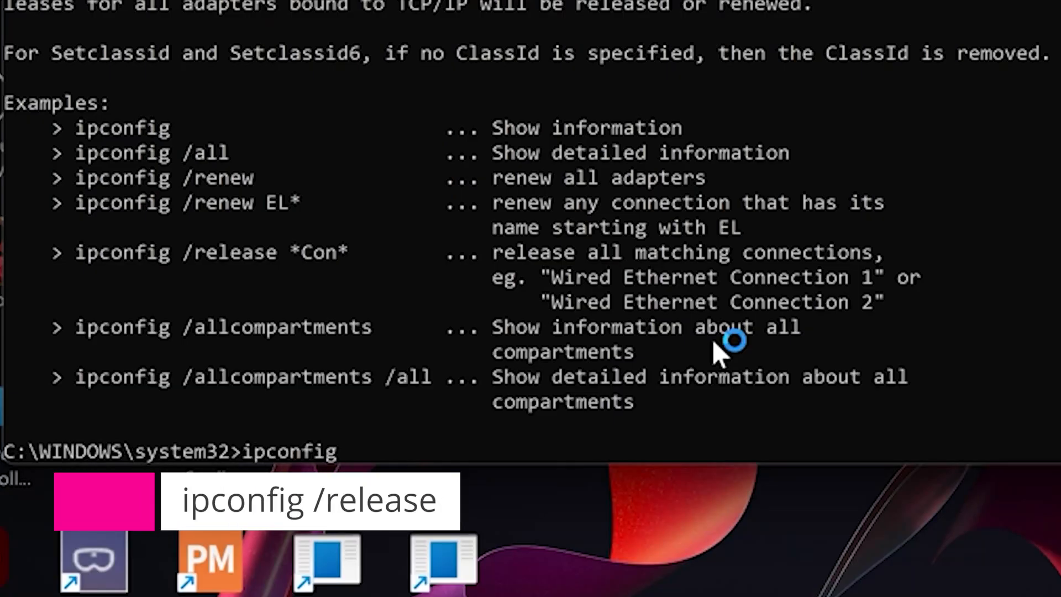
{"action": "type", "text": "/releas"}
{"action": "type", "text": "ipc"}
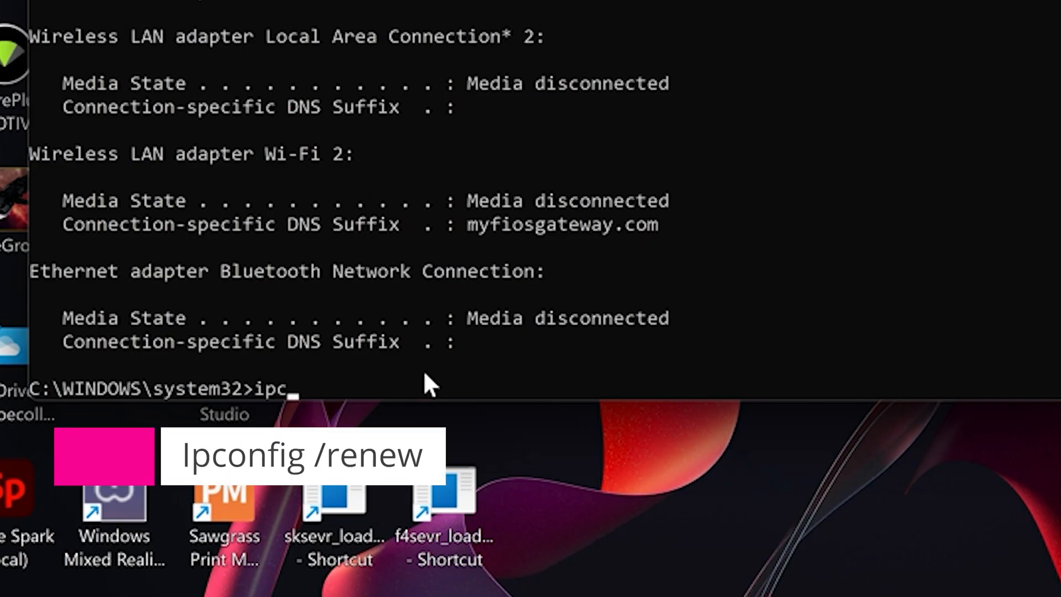
Enter the ipconfig /renew command at the prompt
{"action": "type", "text": "onfig"}
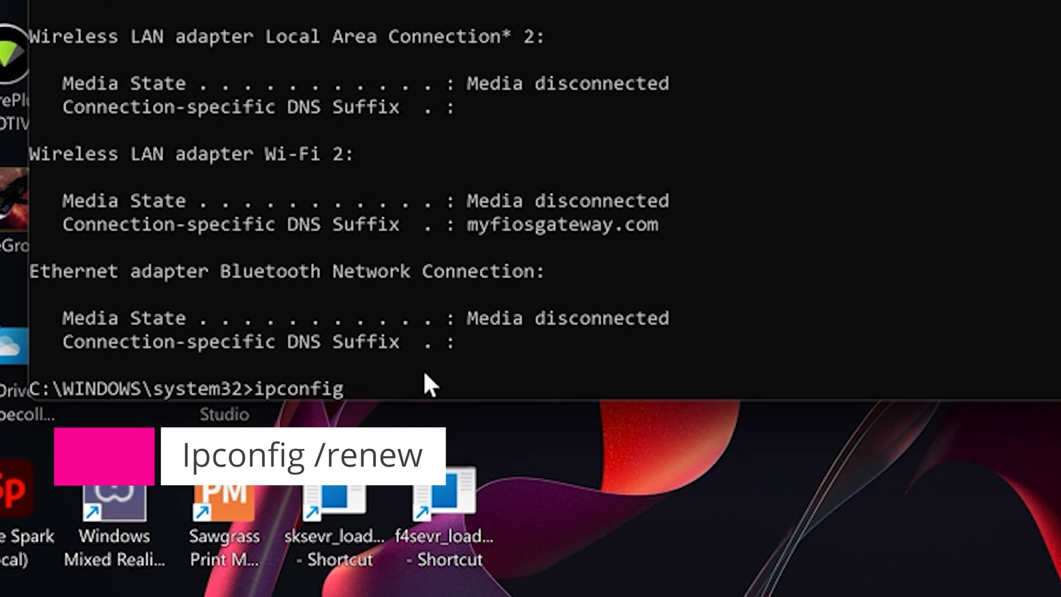
{"action": "type", "text": "/ren"}
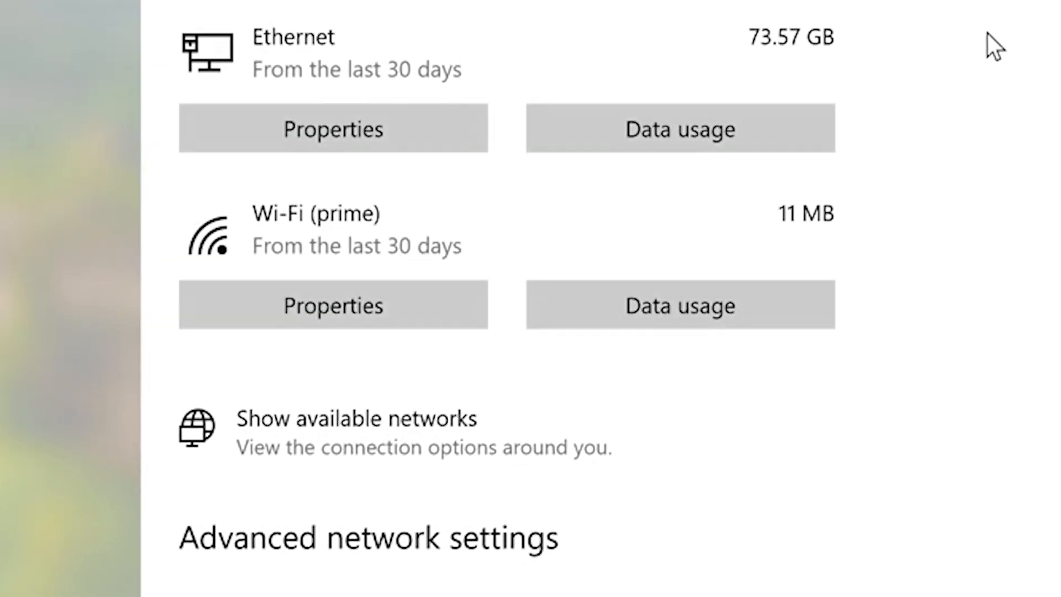
Go to Network reset in the advanced network settings
{"action": "scroll", "scroll_direction": "down", "scroll_amount": 3}
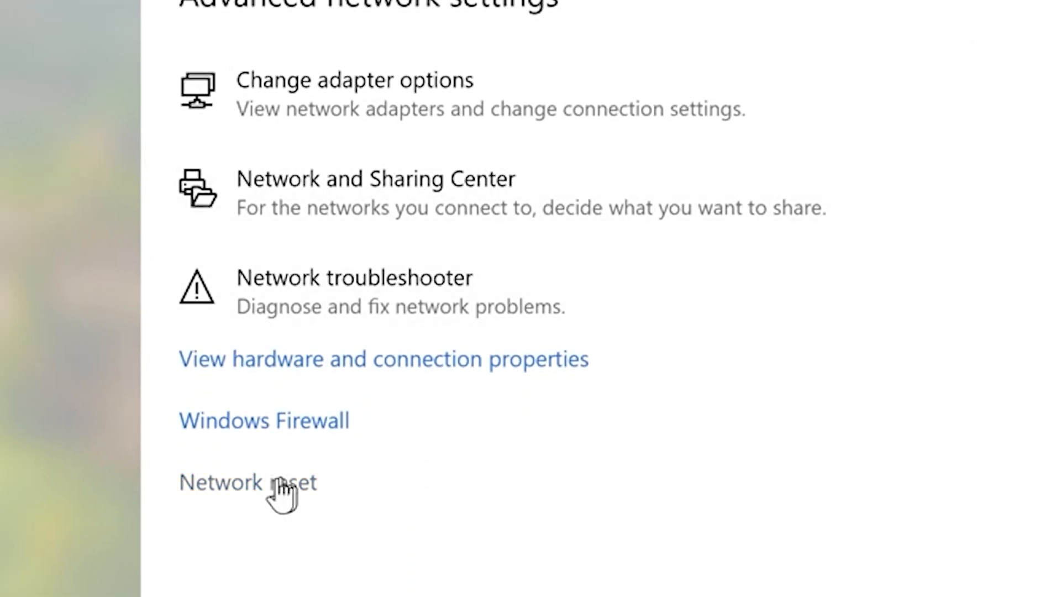
{"action": "left_click", "coordinate": [248, 482]}
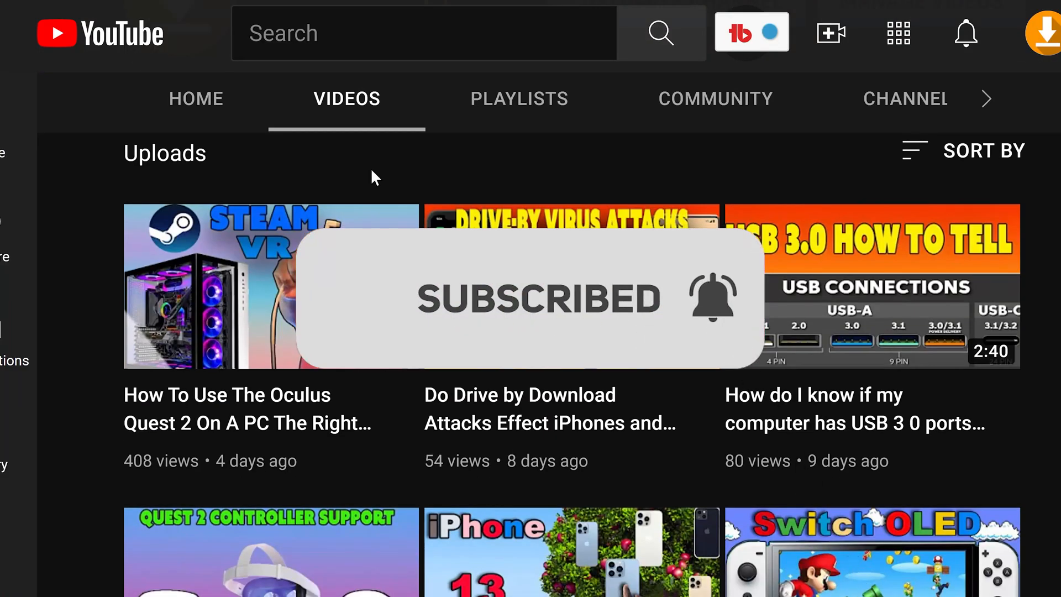
{"action": "scroll", "scroll_direction": "down", "scroll_amount": 3}
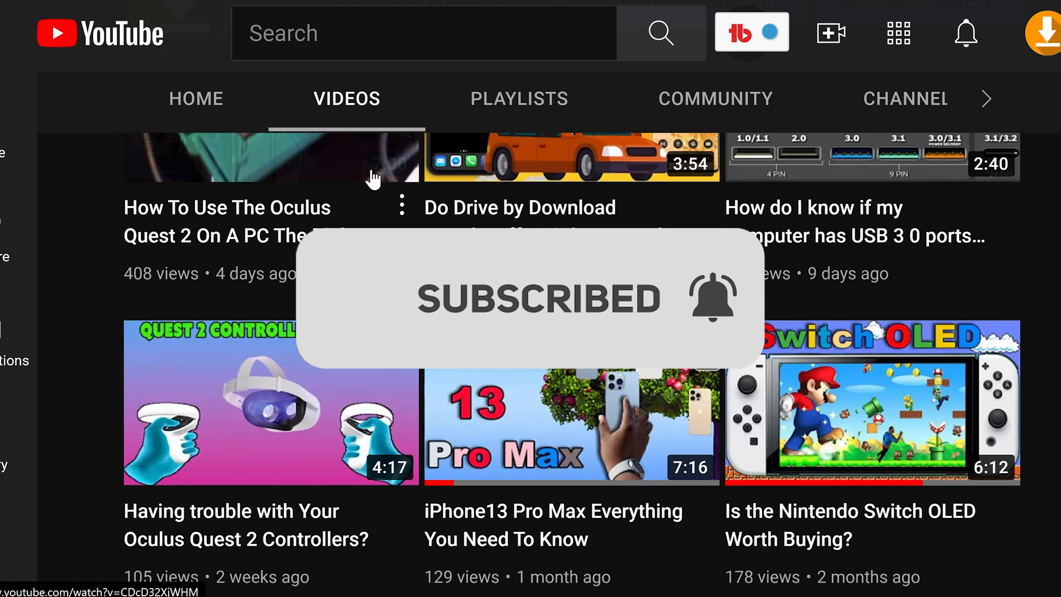